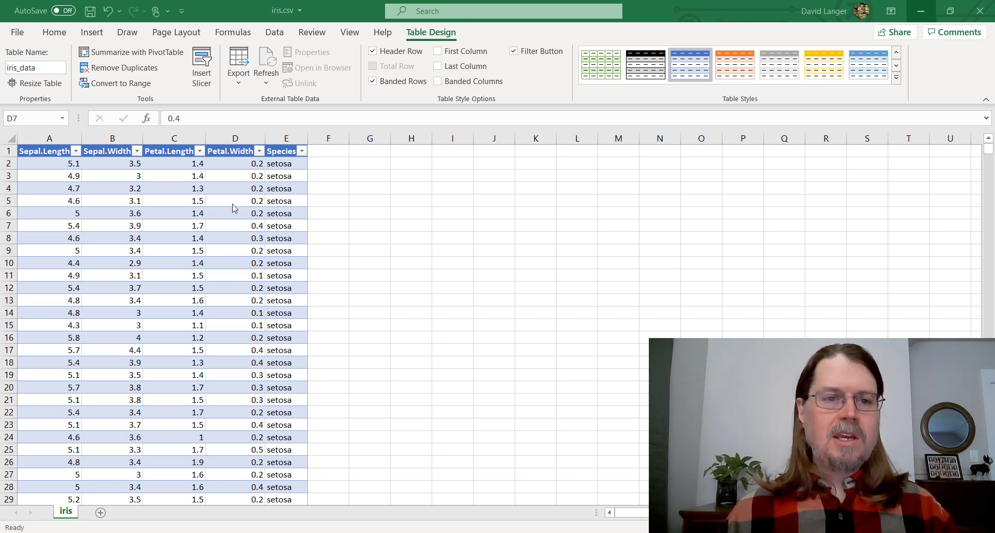
pyautogui.moveTo(181, 229)
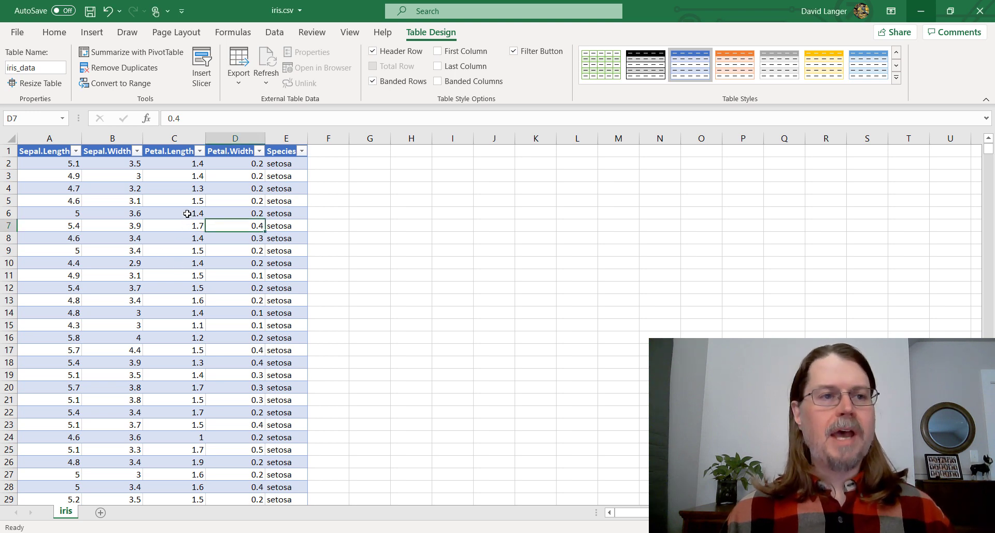
pyautogui.moveTo(157, 201)
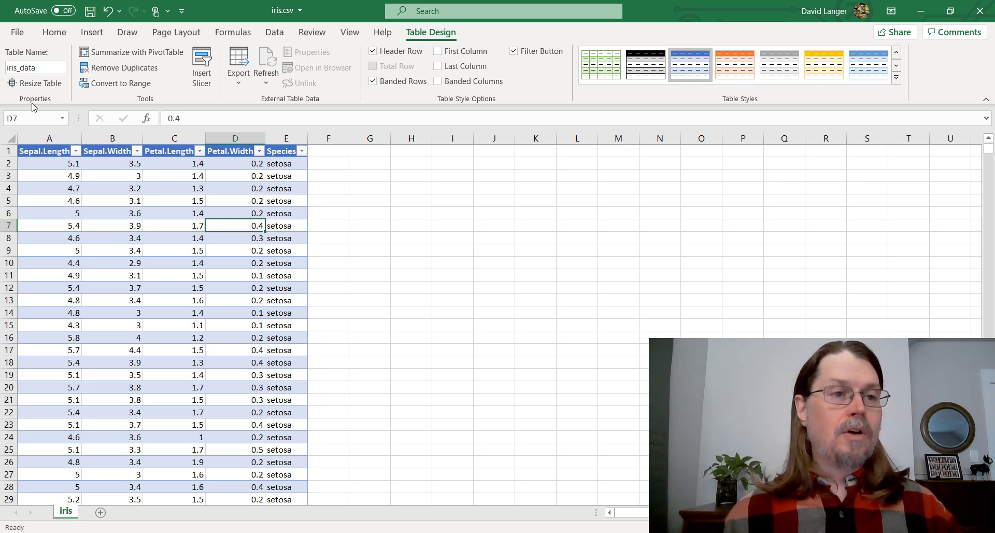
pyautogui.moveTo(18, 34)
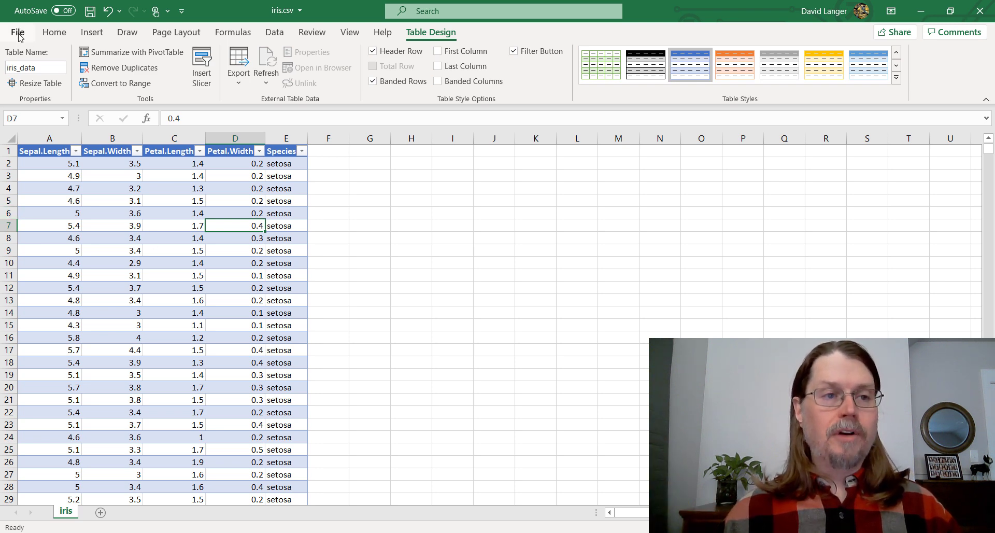
# Reach the Add-ins page of Excel Options, where Analysis ToolPak shows as inactive.
pyautogui.click(17, 33)
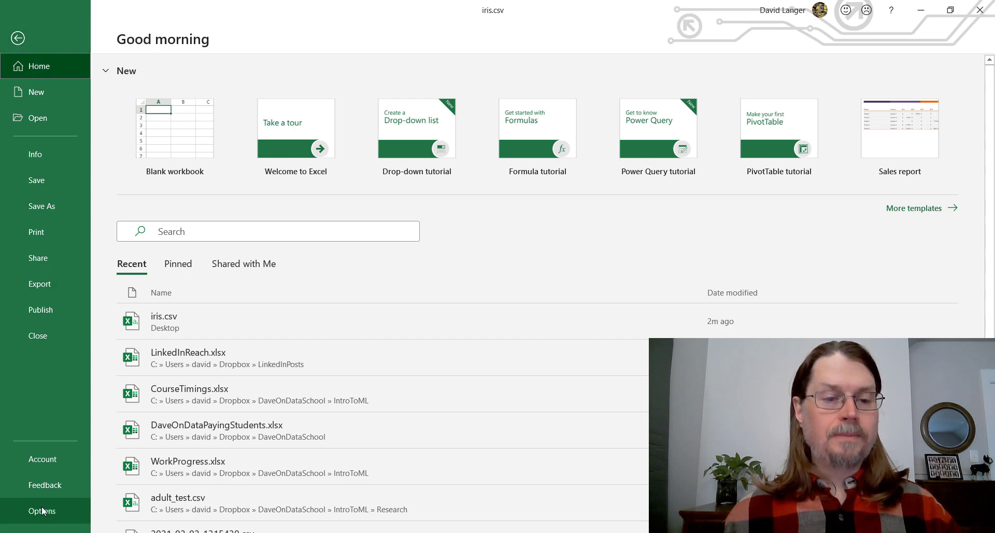
pyautogui.click(42, 511)
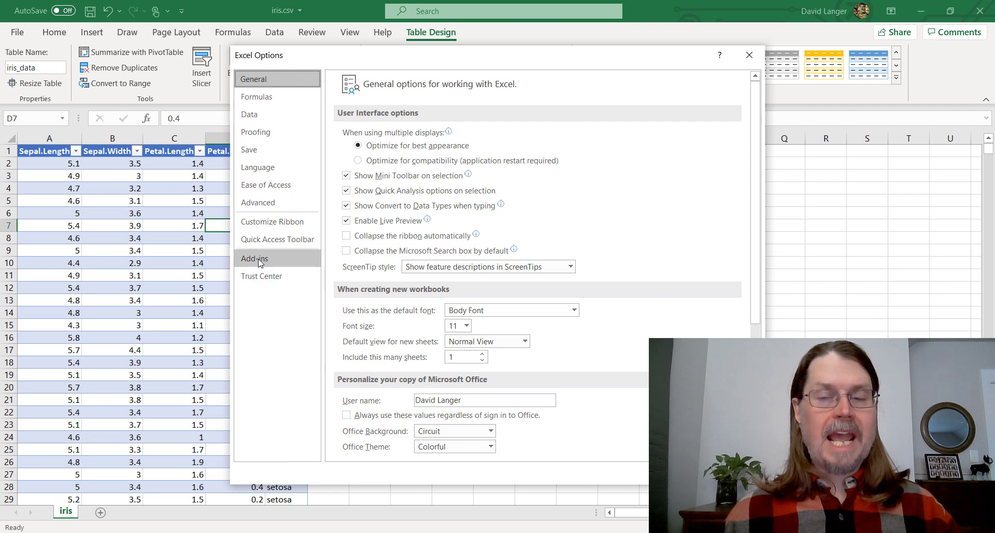
pyautogui.click(253, 258)
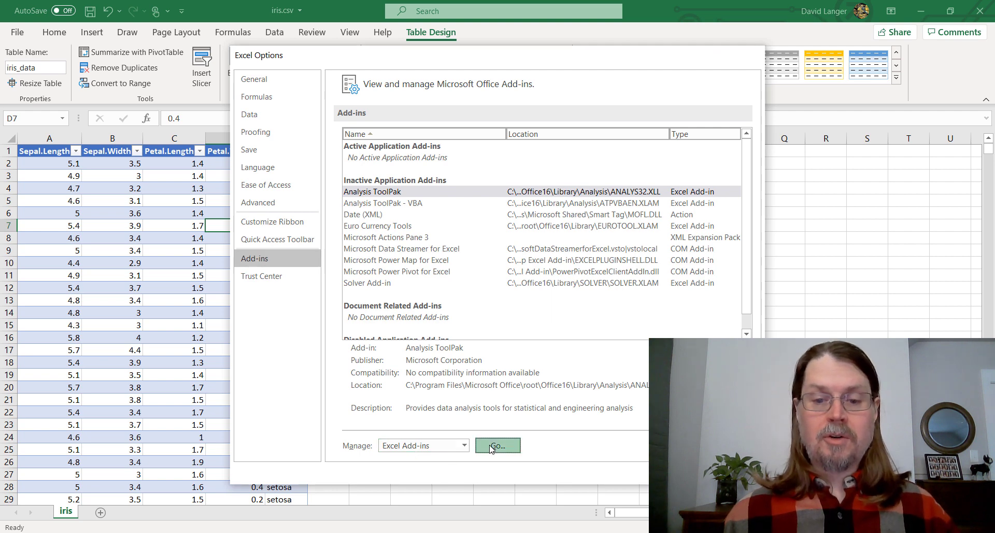
# Enable the Analysis ToolPak in the Excel Add-ins list after glancing at the Solver Add-in.
pyautogui.click(496, 445)
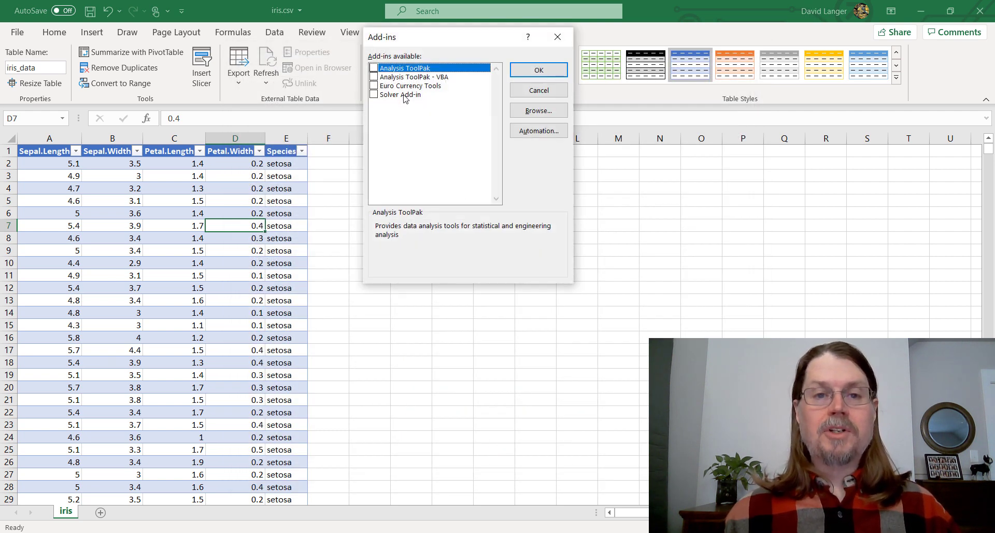
pyautogui.click(402, 94)
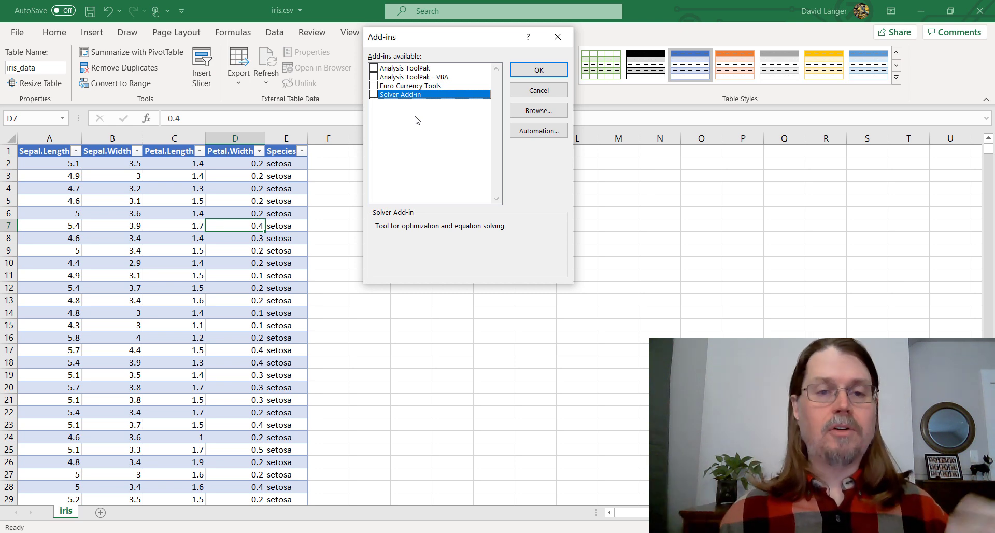
pyautogui.moveTo(417, 115)
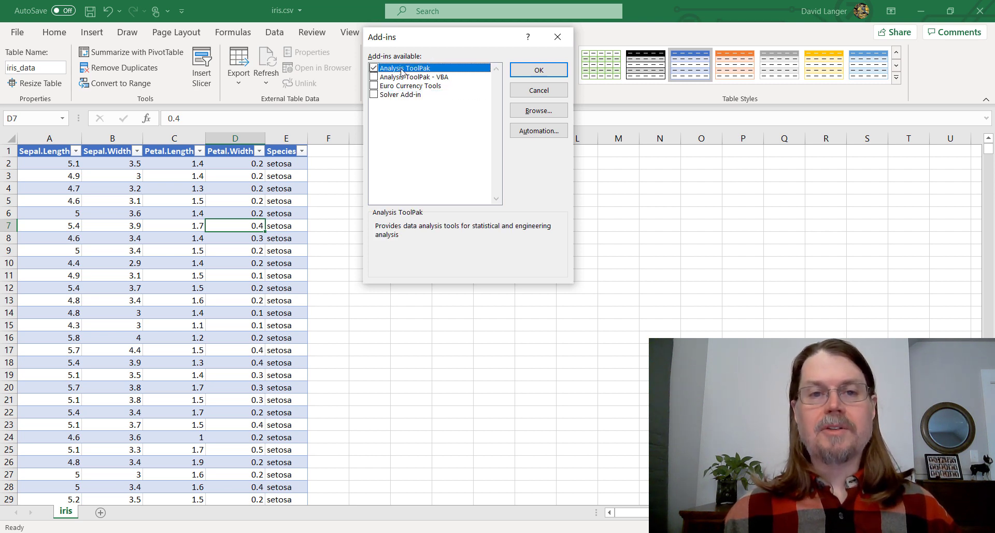
pyautogui.click(538, 69)
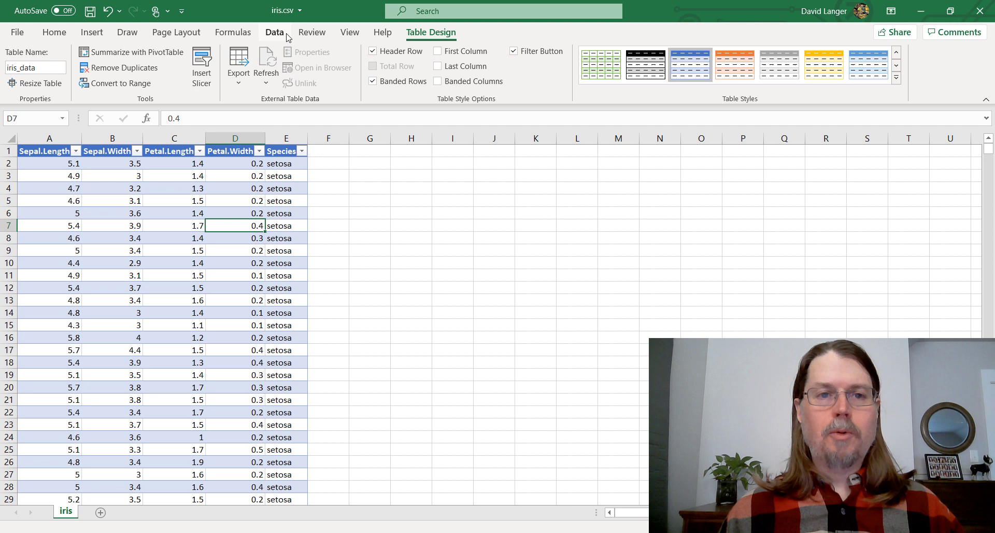
# Choose Descriptive Statistics from the Data Analysis tools on the Data ribbon.
pyautogui.click(274, 32)
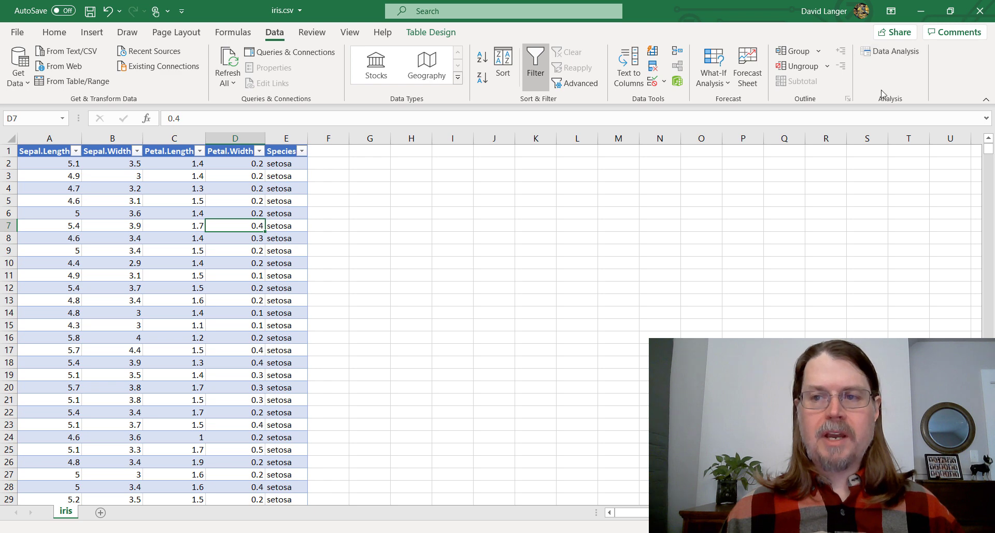
pyautogui.moveTo(891, 52)
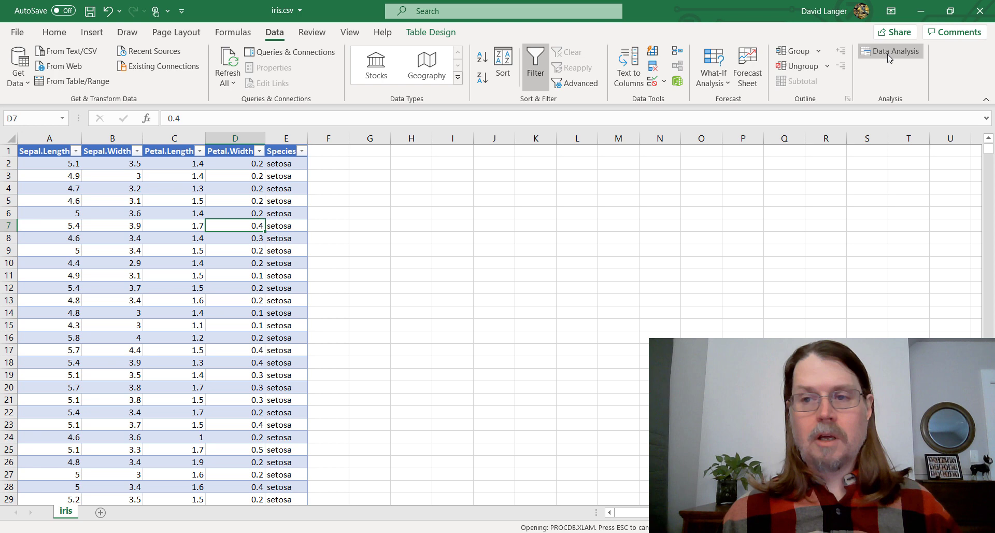
pyautogui.click(889, 51)
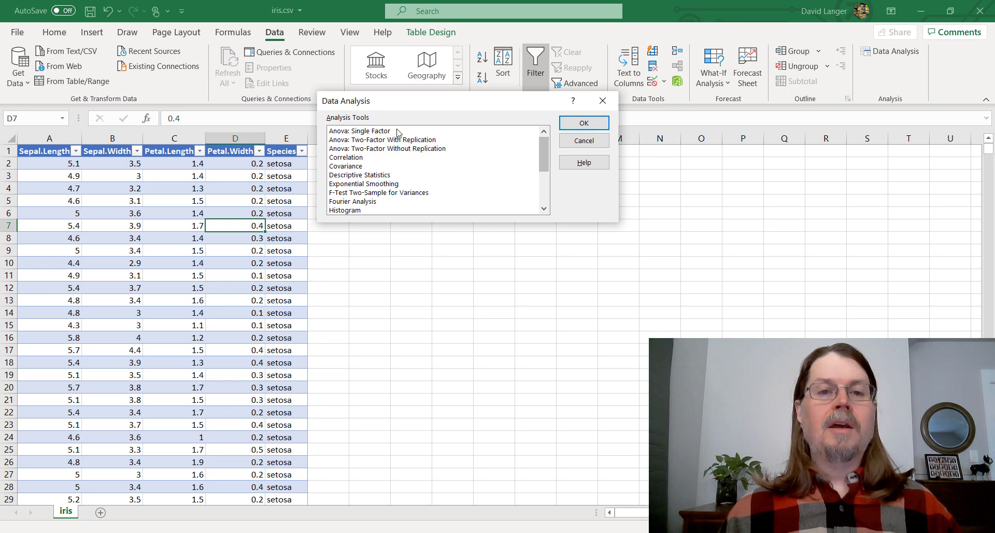
pyautogui.moveTo(440, 185)
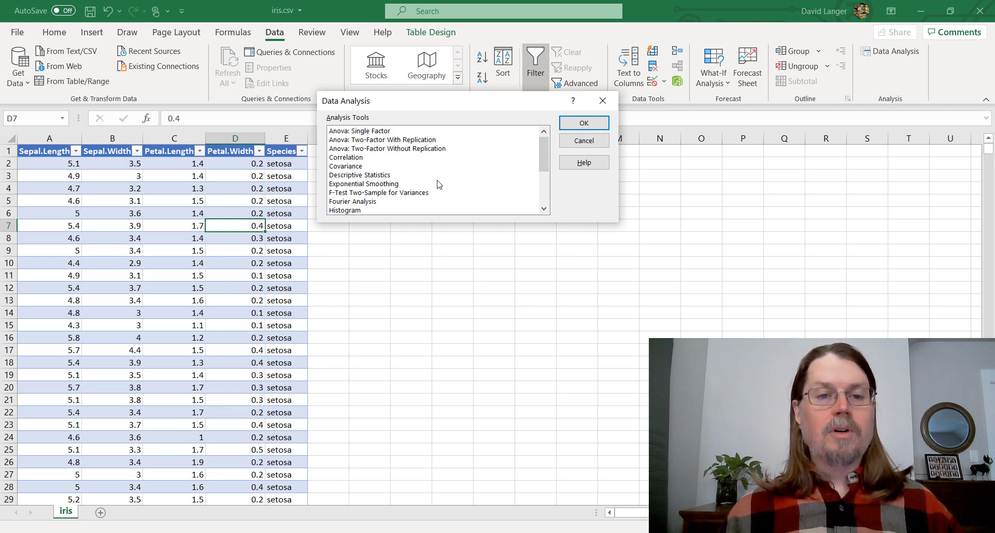
pyautogui.moveTo(514, 168)
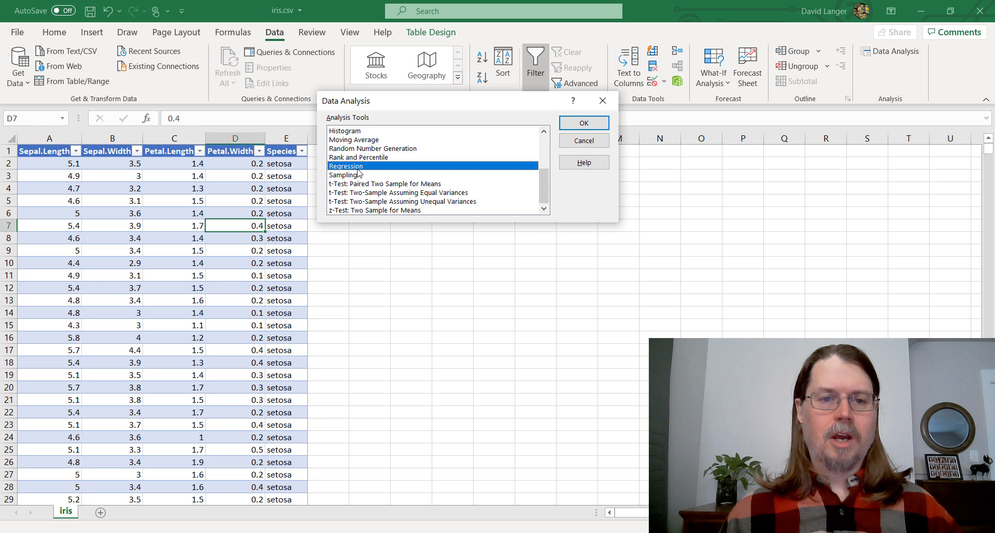
pyautogui.moveTo(542, 188)
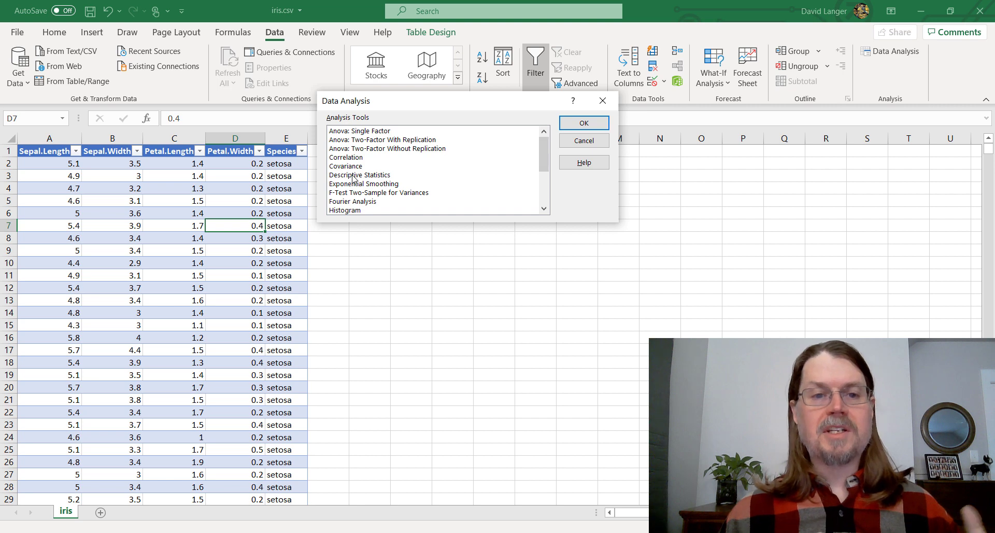
pyautogui.click(359, 175)
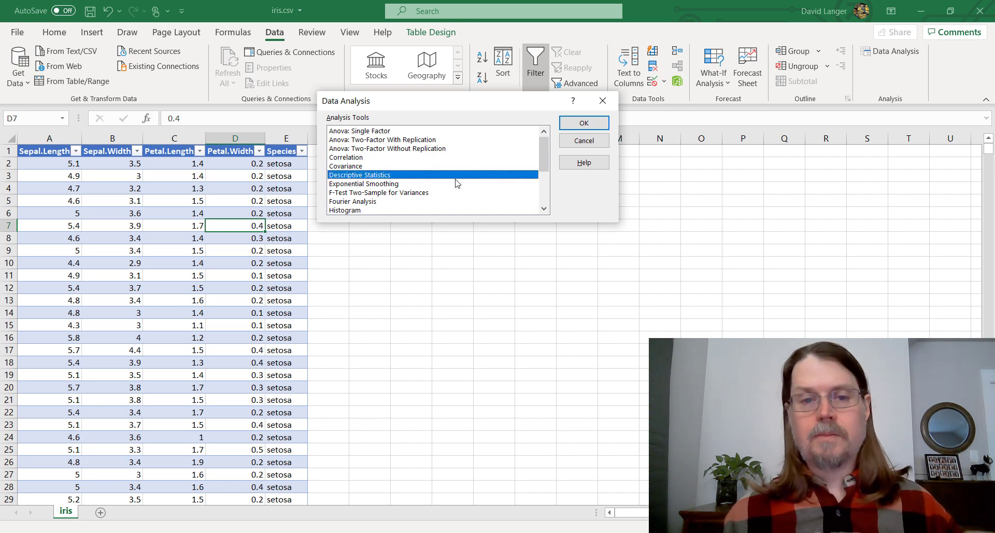
pyautogui.moveTo(394, 183)
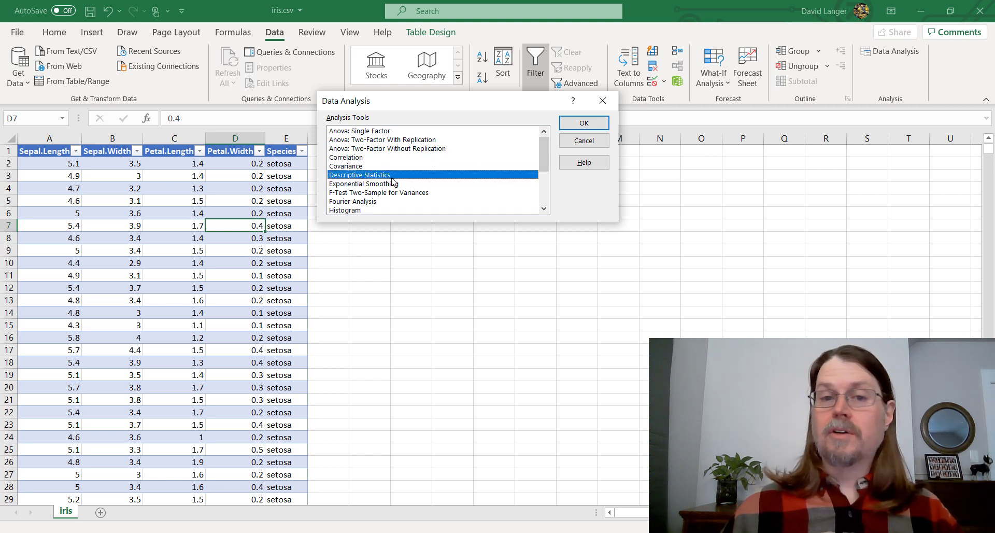
pyautogui.moveTo(512, 147)
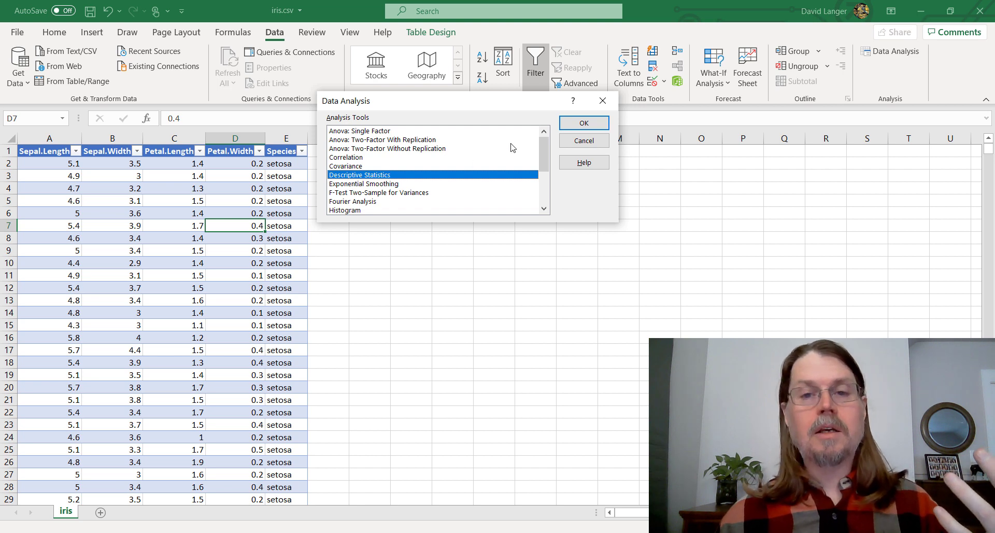
# Set the Descriptive Statistics input range to column D (Petal.Width).
pyautogui.click(583, 122)
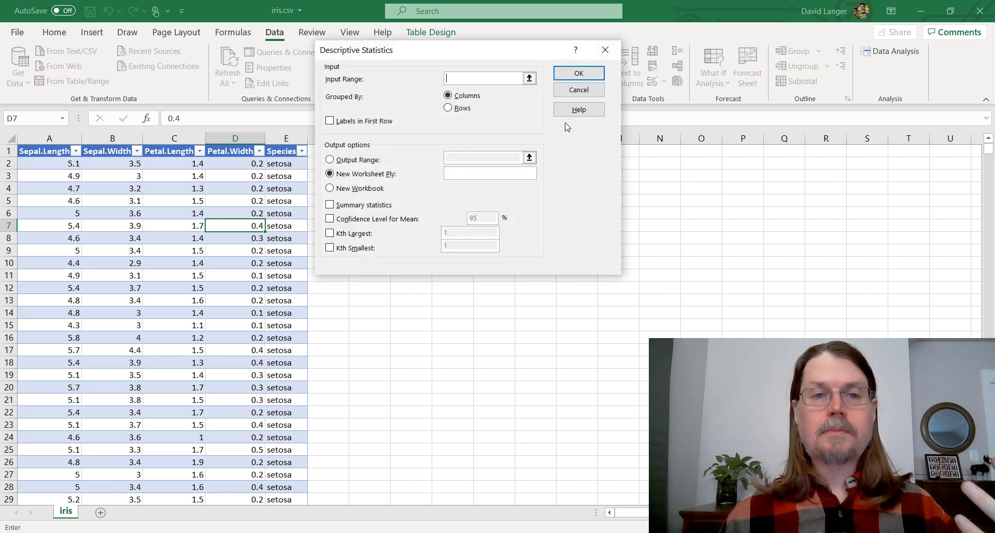
pyautogui.moveTo(464, 57)
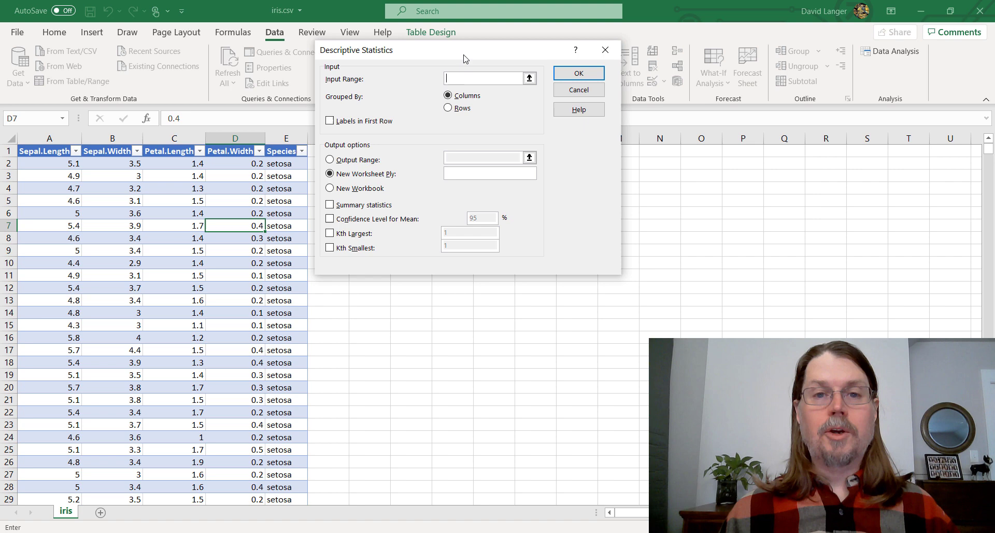
pyautogui.moveTo(464, 50); pyautogui.dragTo(475, 72)
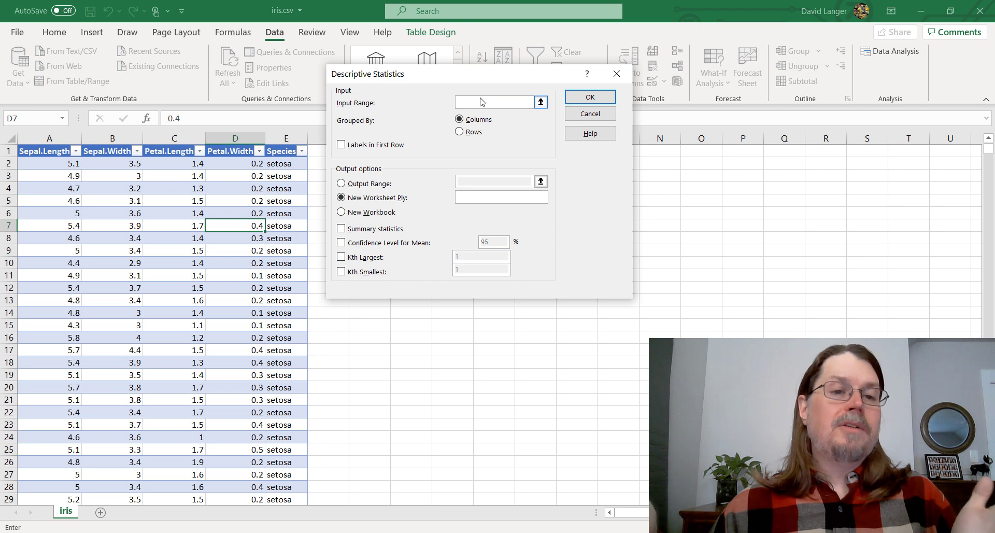
pyautogui.click(496, 103)
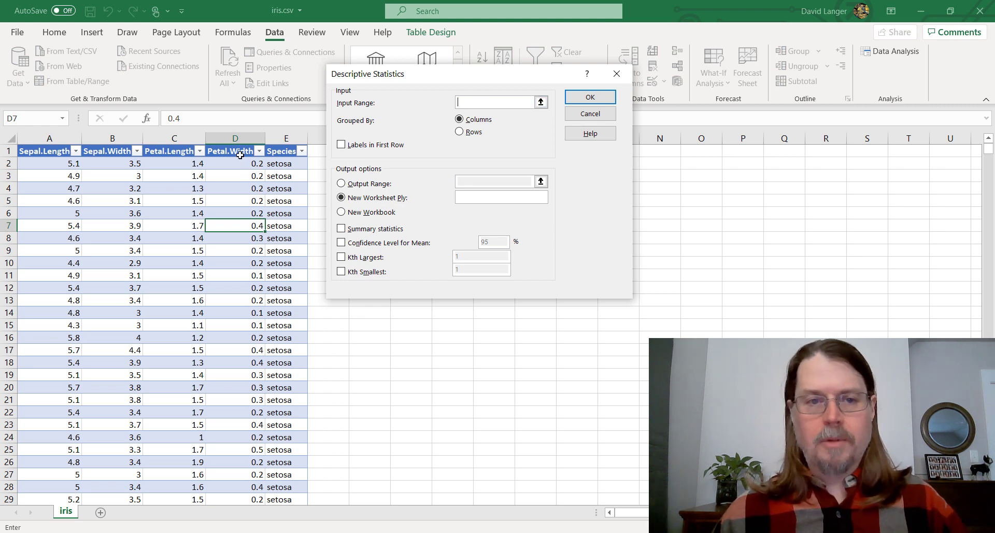
pyautogui.moveTo(549, 126)
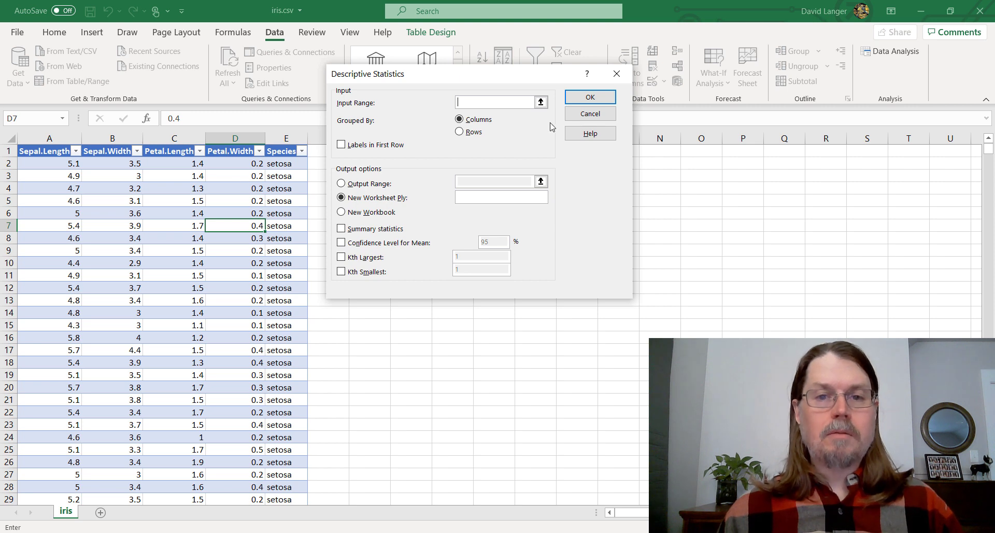
pyautogui.click(540, 103)
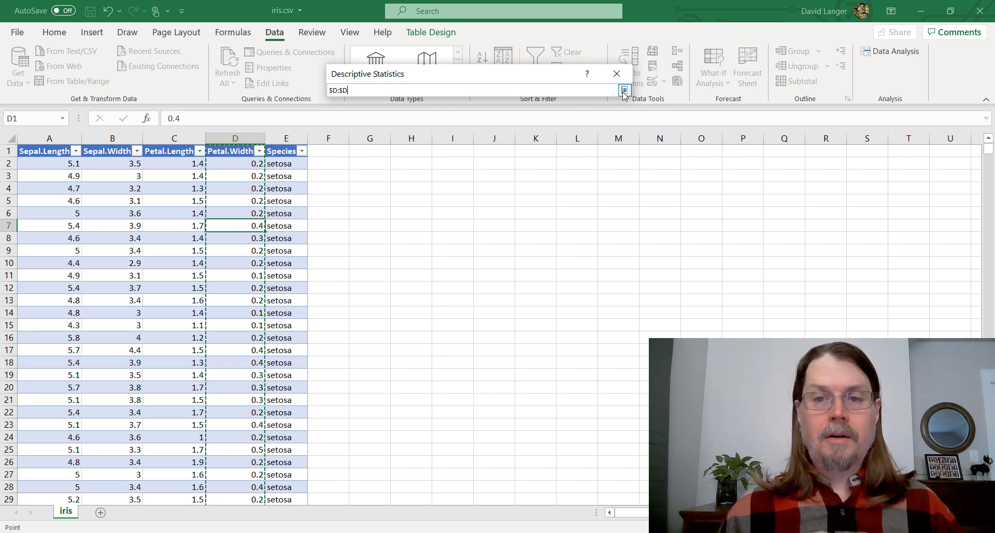
pyautogui.click(624, 89)
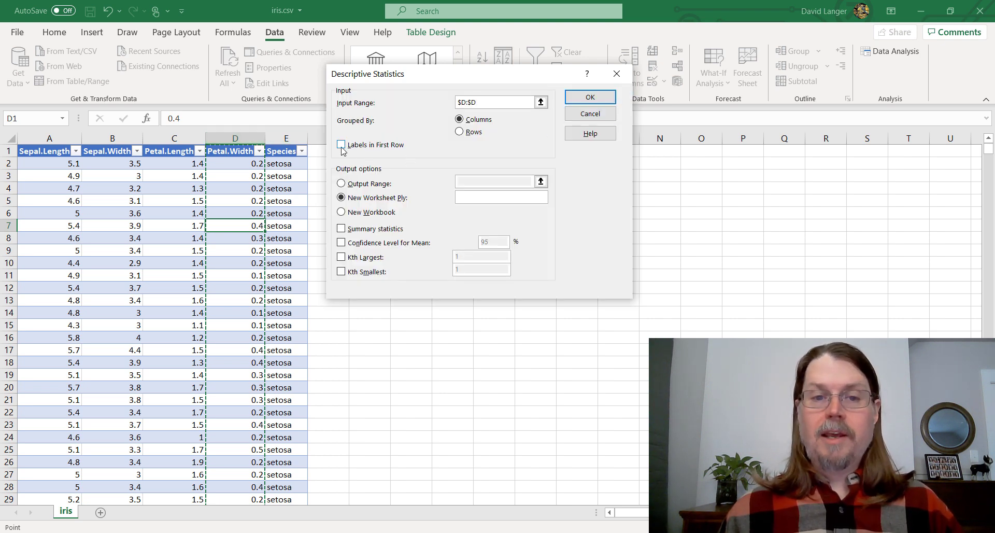
# Use first-row labels, include summary statistics, and send results to an output range.
pyautogui.click(341, 145)
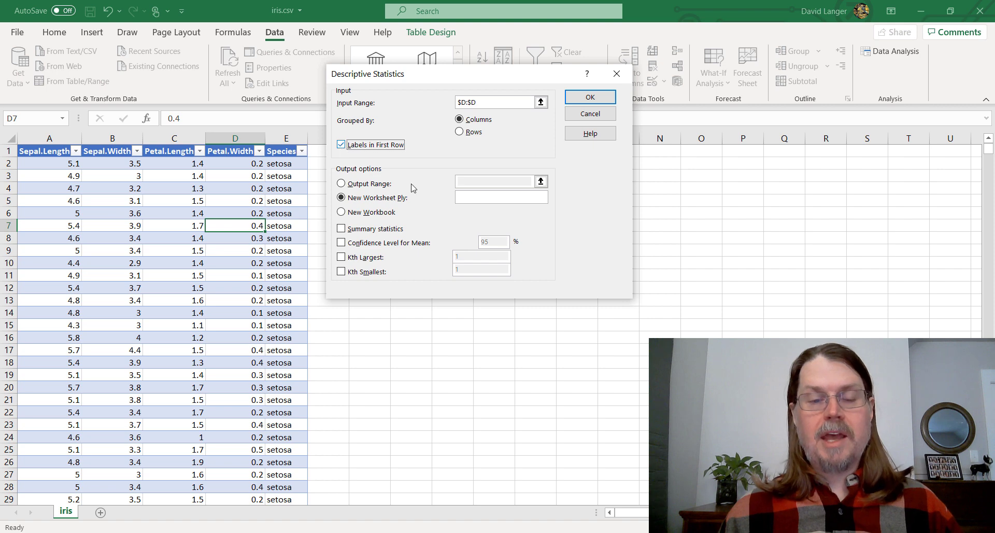
pyautogui.click(341, 228)
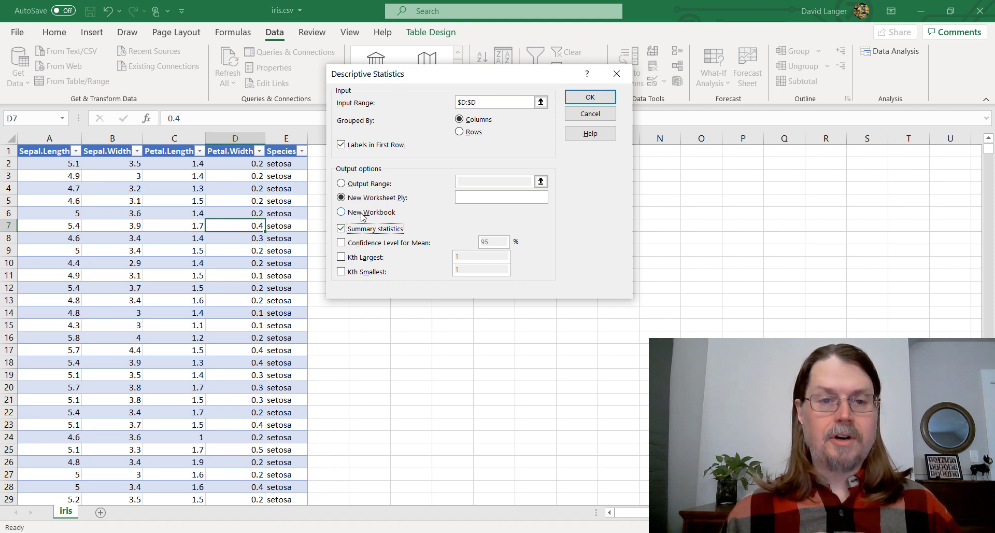
pyautogui.click(341, 183)
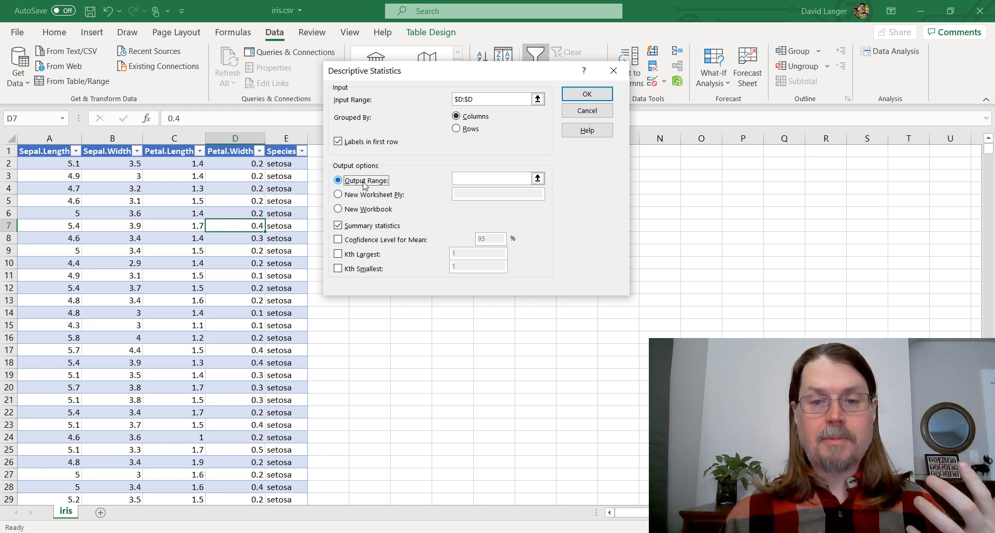
# Pick cell G2 as the output location for the Petal.Width statistics.
pyautogui.click(537, 180)
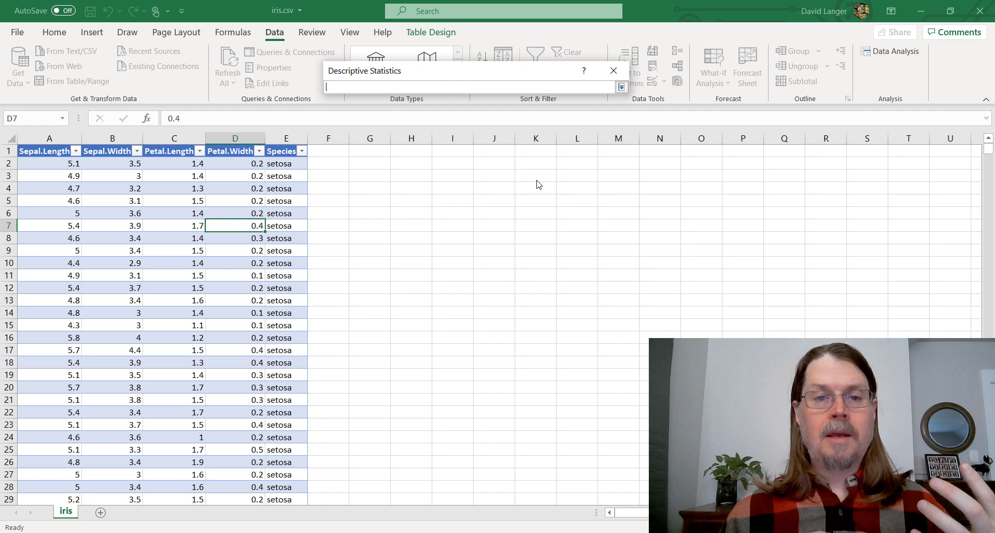
pyautogui.moveTo(367, 165)
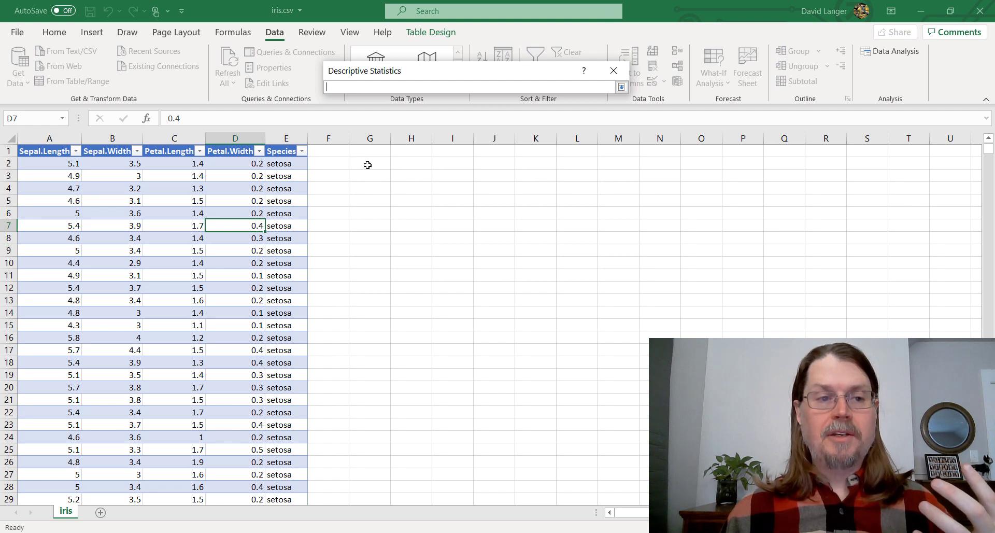
pyautogui.click(369, 163)
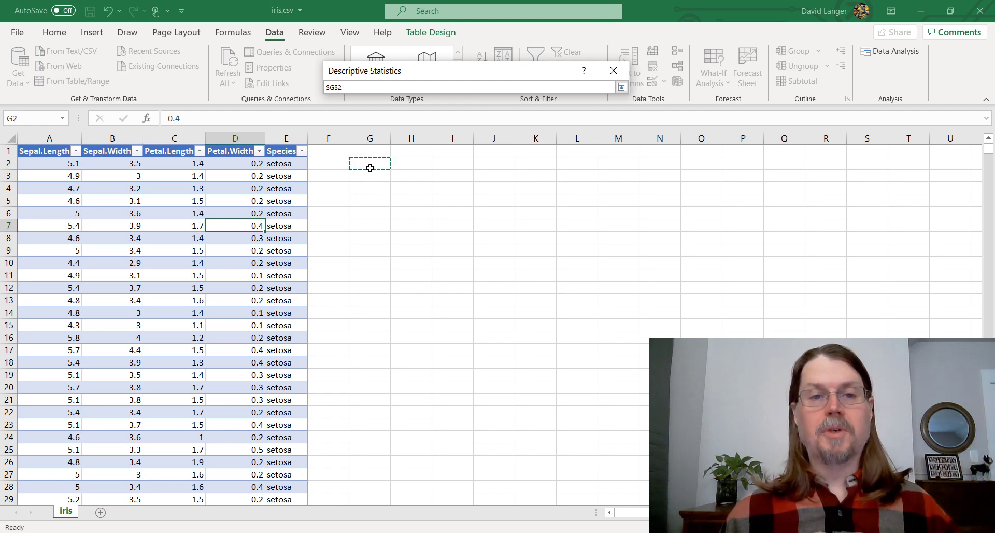
pyautogui.click(620, 87)
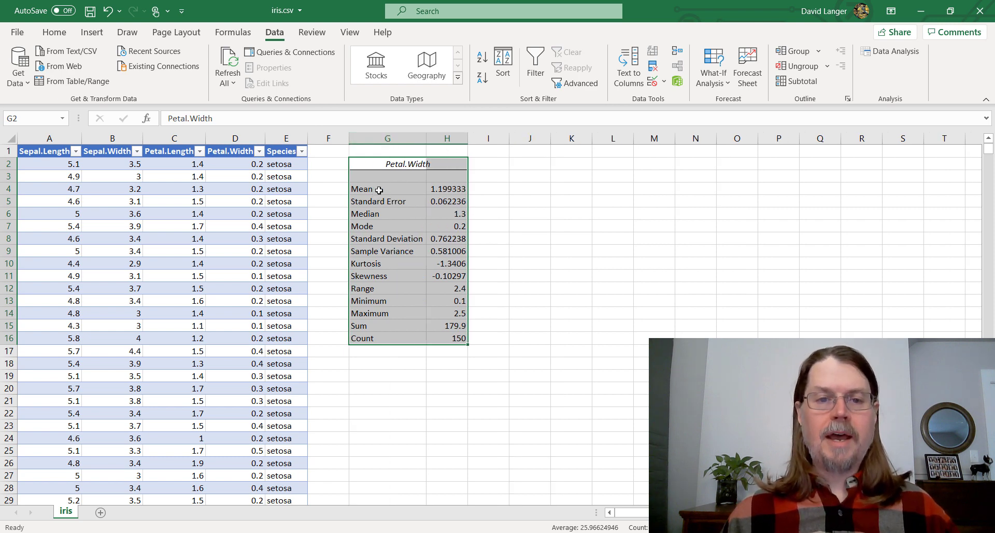
pyautogui.click(360, 189)
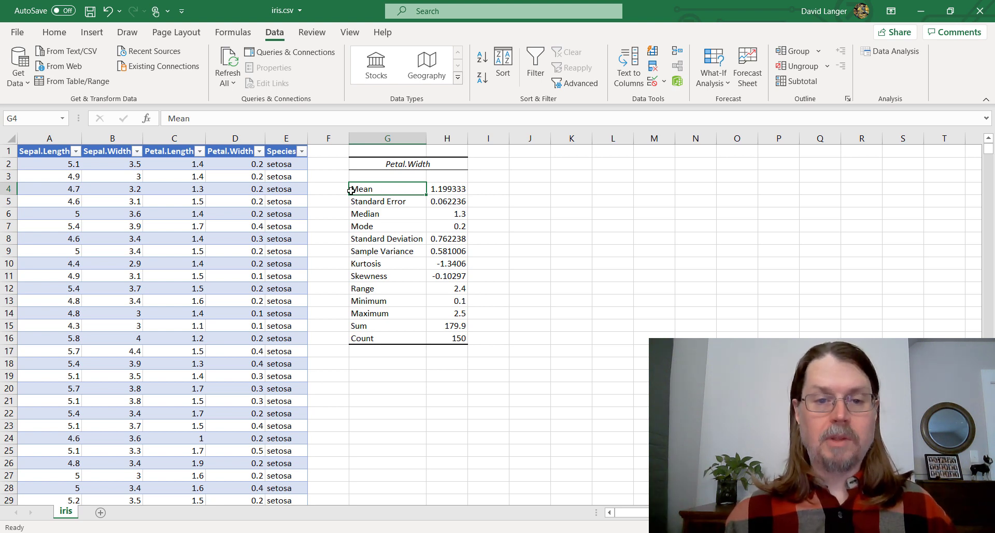
pyautogui.moveTo(394, 214)
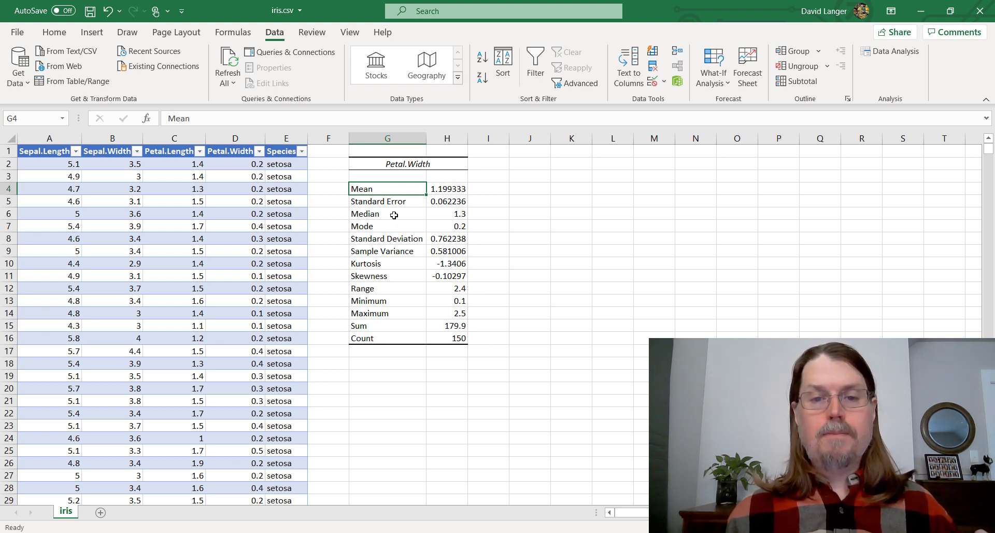
pyautogui.moveTo(418, 218)
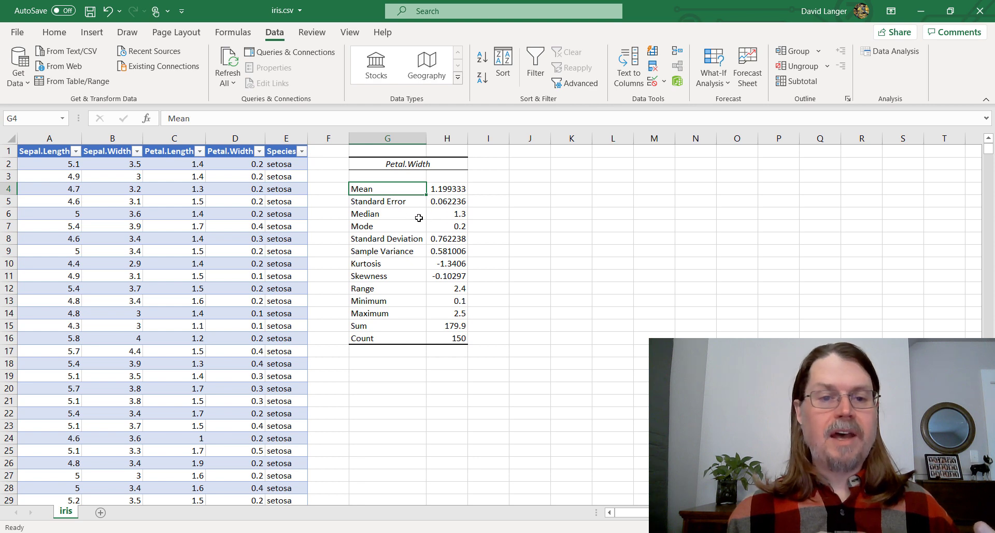
pyautogui.moveTo(425, 239)
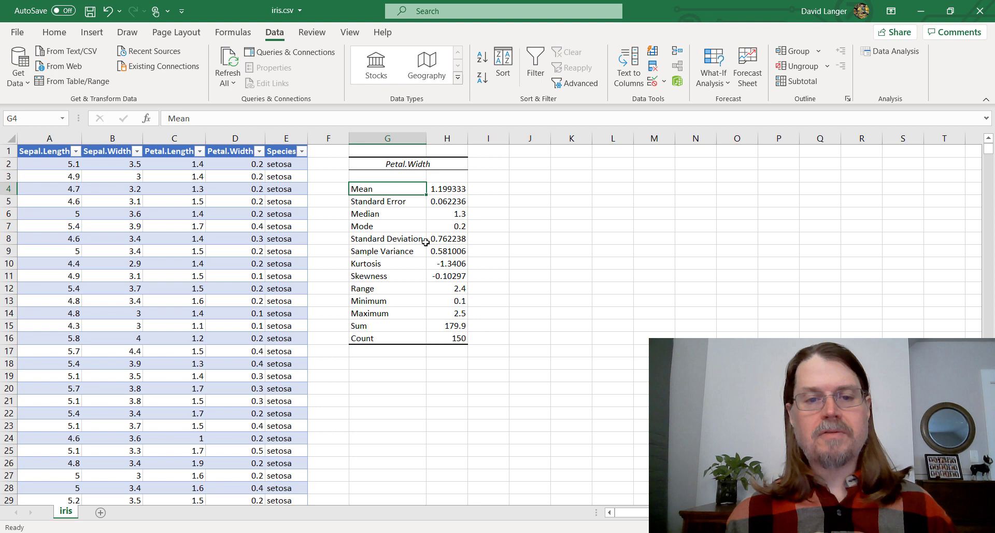
pyautogui.moveTo(380, 292)
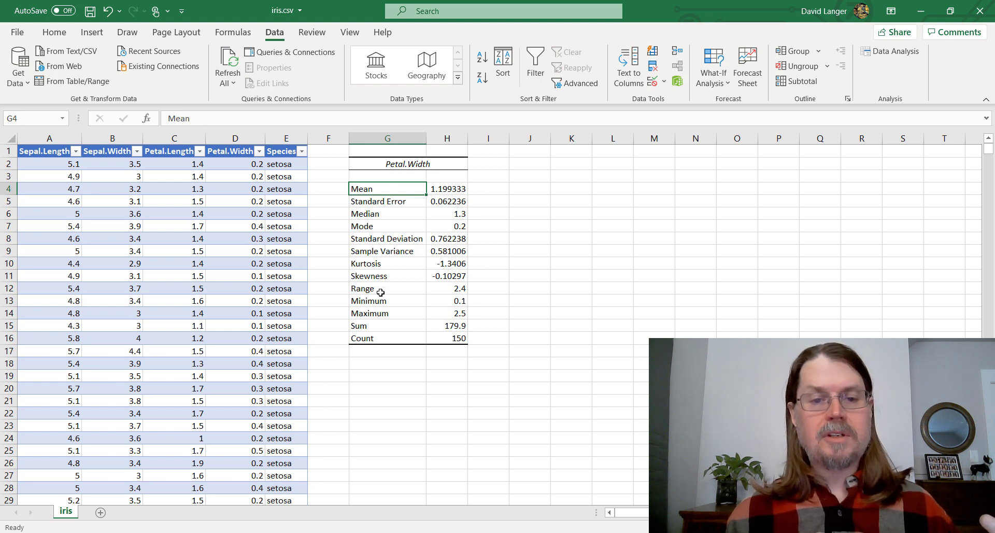
pyautogui.moveTo(379, 332)
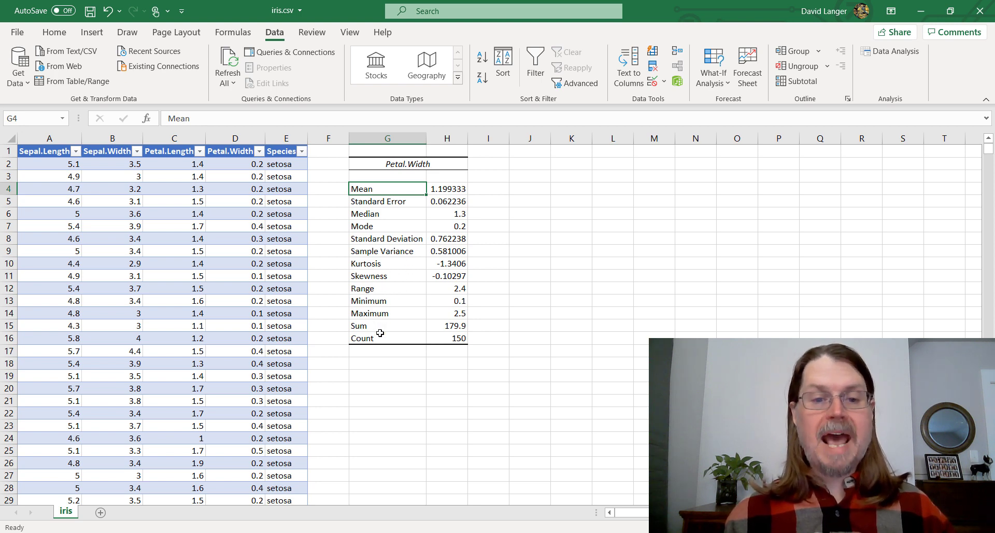
pyautogui.moveTo(432, 337)
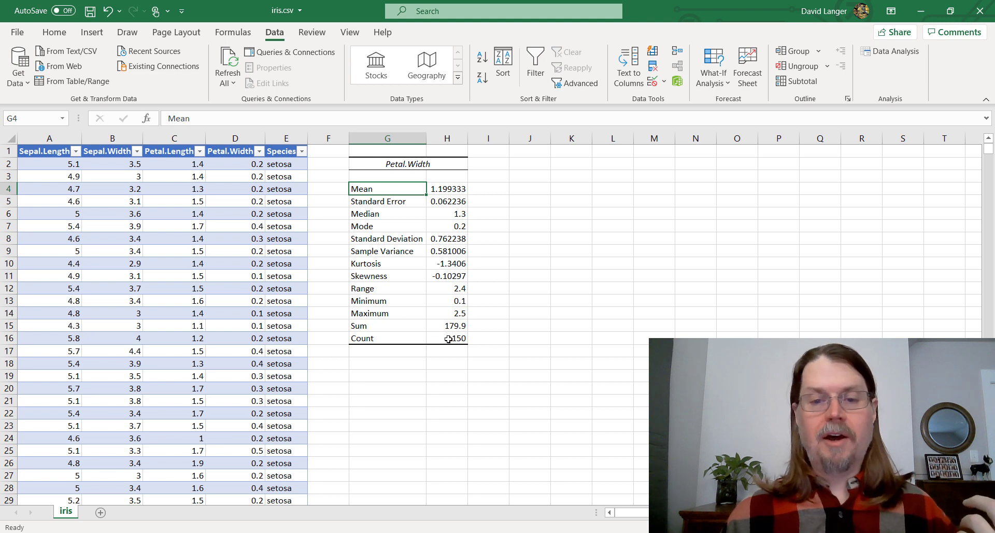
# Review the Petal.Width count of 150, mean, median and maximum values in column H.
pyautogui.click(447, 338)
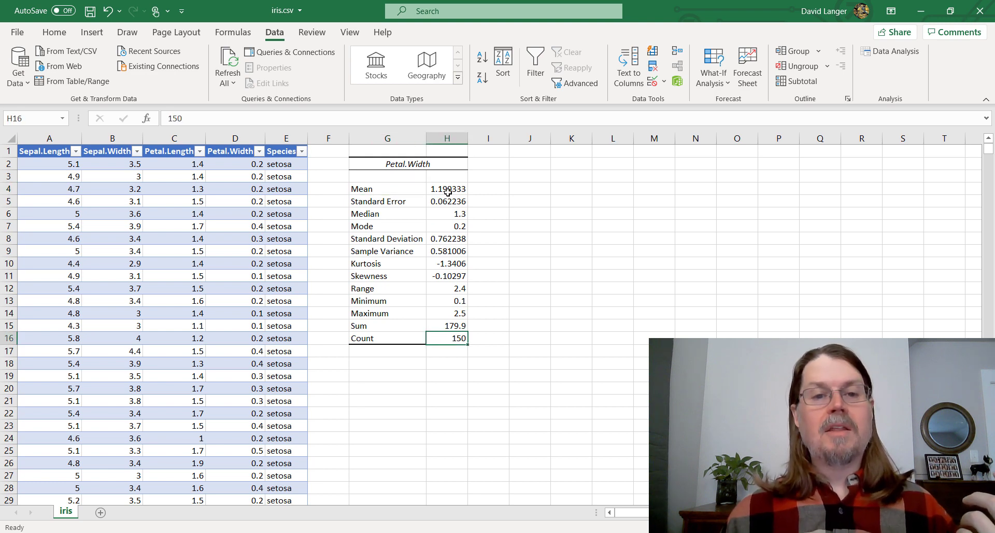
pyautogui.click(447, 188)
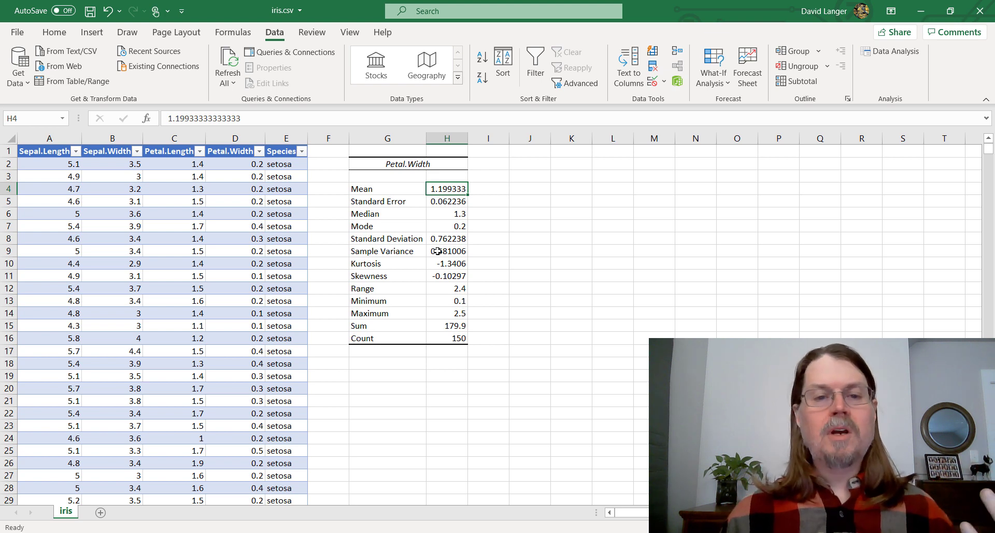
pyautogui.click(447, 214)
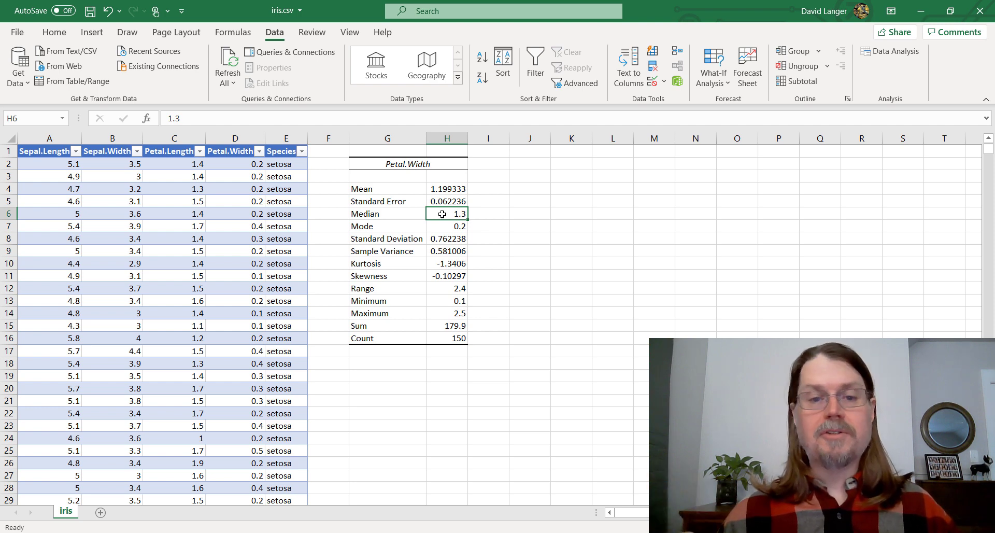
pyautogui.moveTo(451, 296)
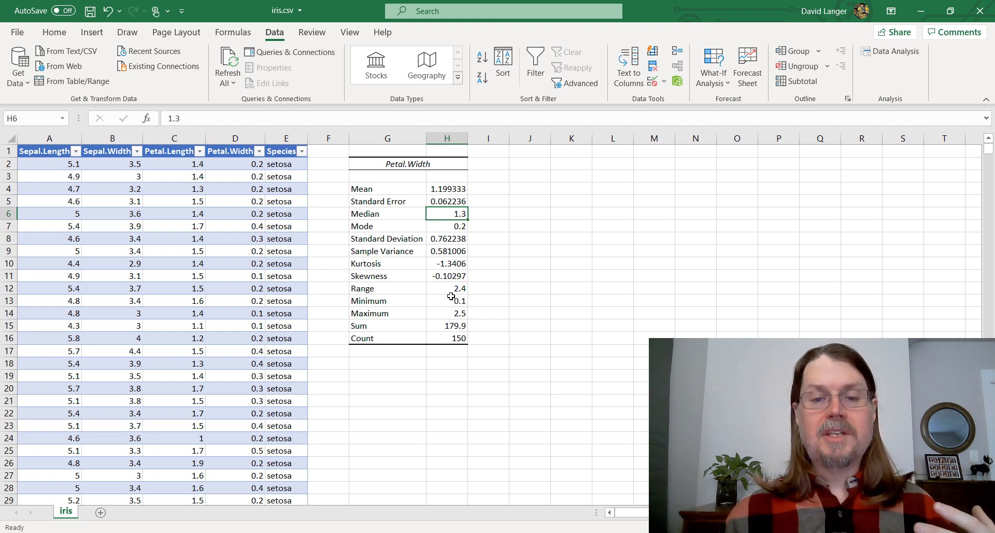
pyautogui.click(447, 313)
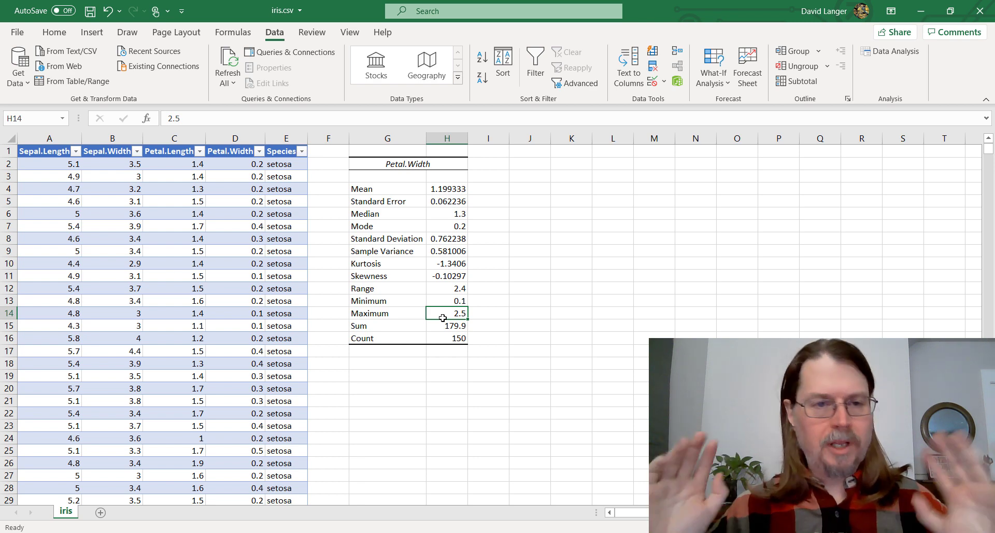
pyautogui.moveTo(808, 171)
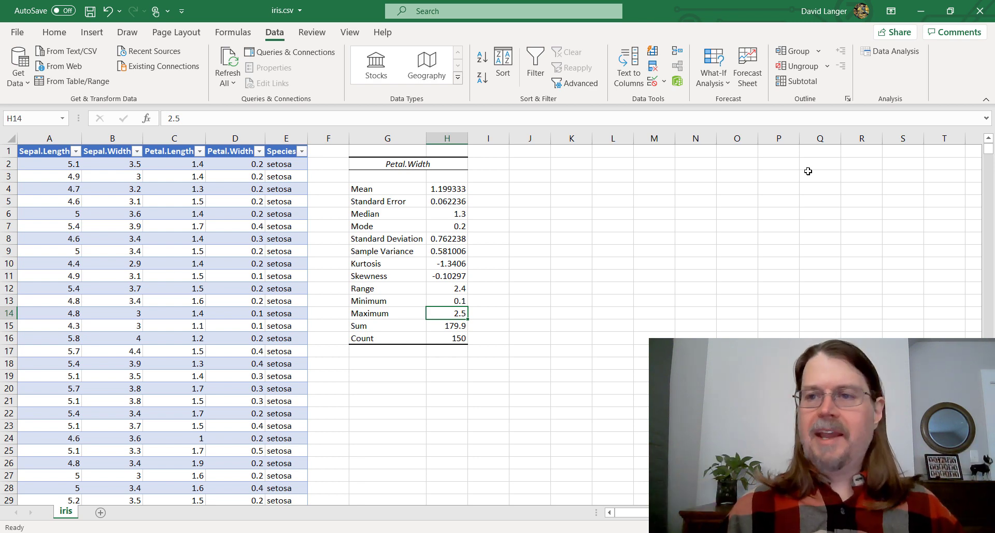
pyautogui.moveTo(891, 51)
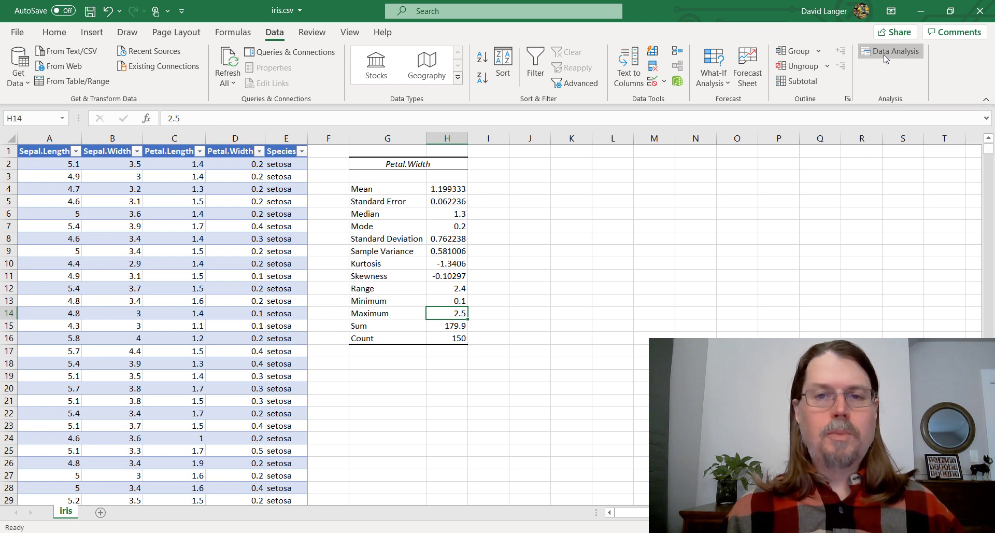
# Start a Correlation analysis with A1:D151 as the input range.
pyautogui.click(890, 52)
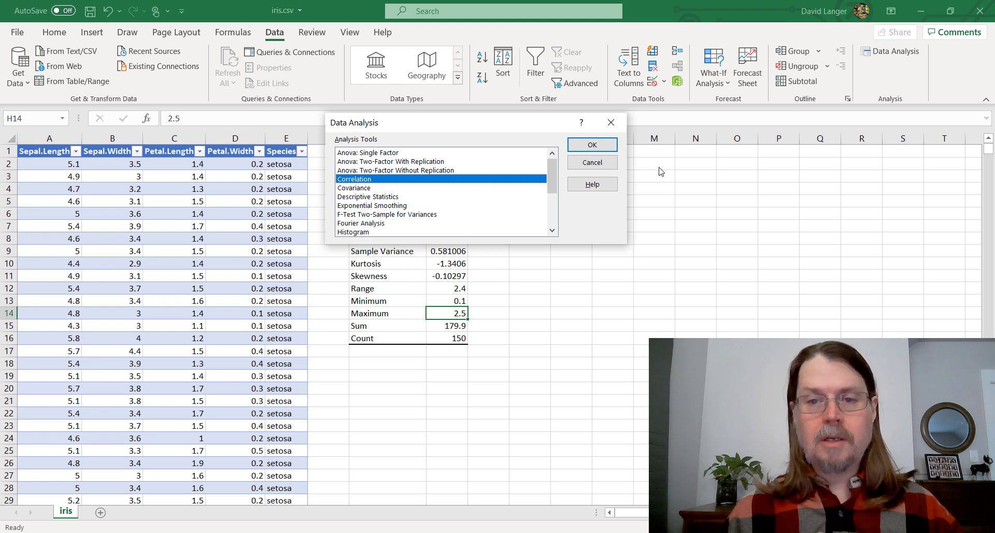
pyautogui.click(591, 145)
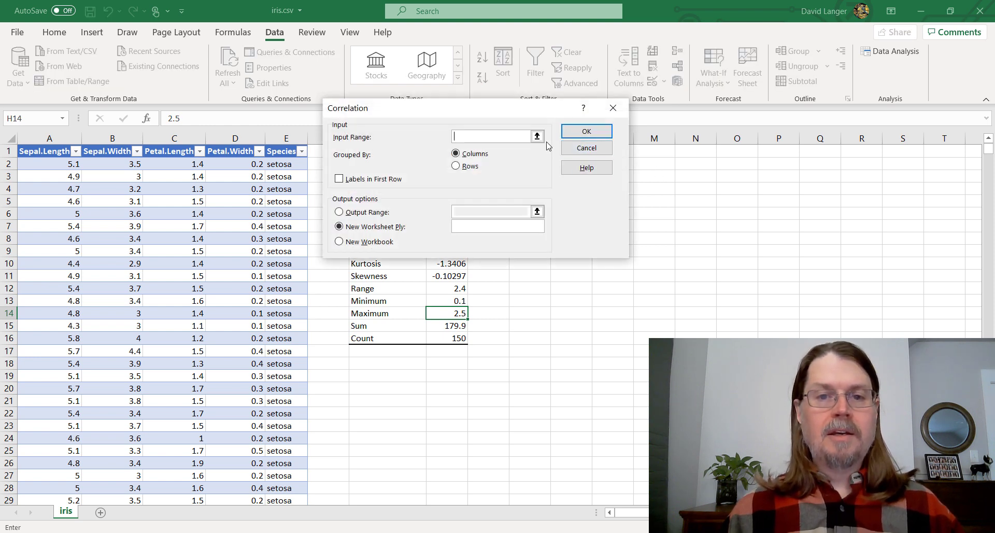
pyautogui.click(536, 136)
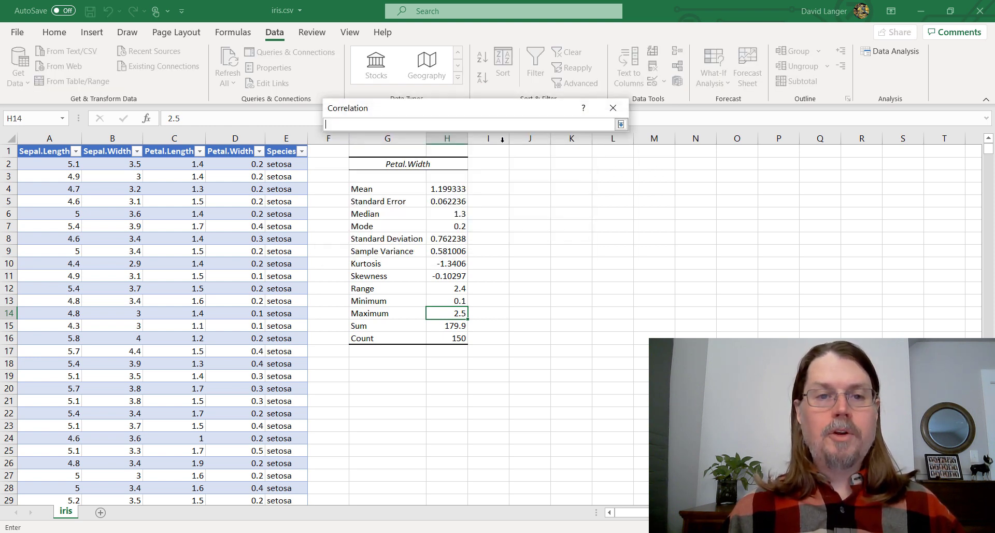
pyautogui.click(49, 152)
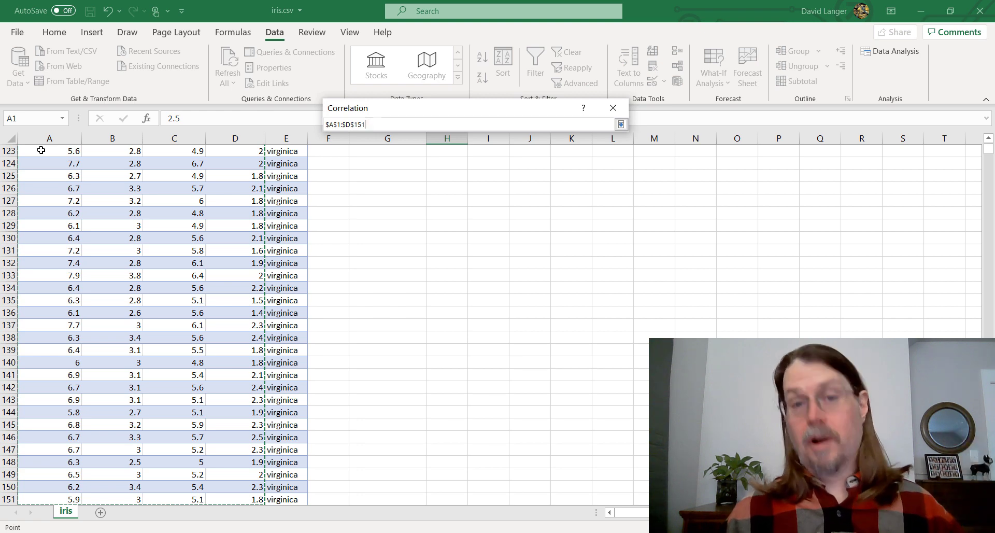
pyautogui.moveTo(270, 213)
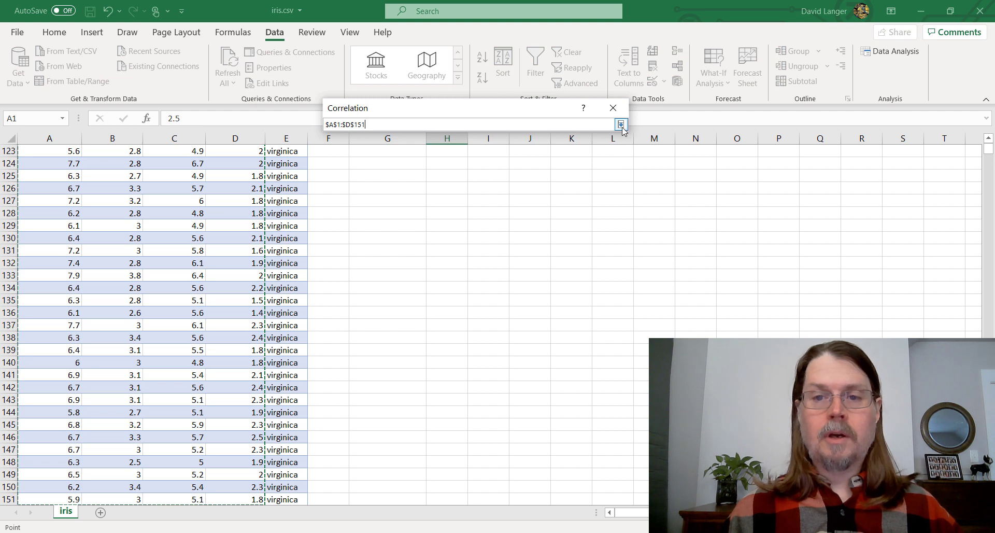
pyautogui.click(620, 125)
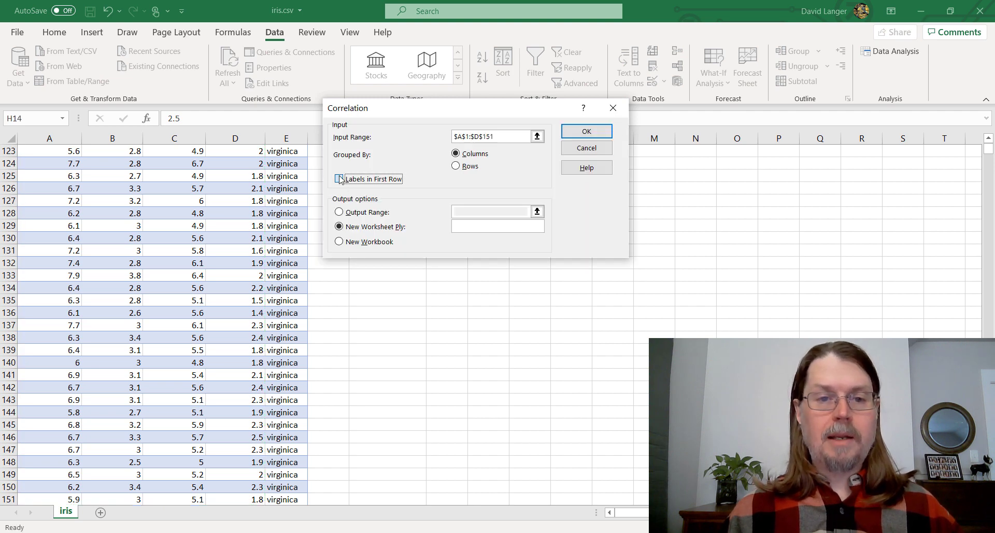
# Use first-row labels, set output to J2, and run the correlation.
pyautogui.click(339, 178)
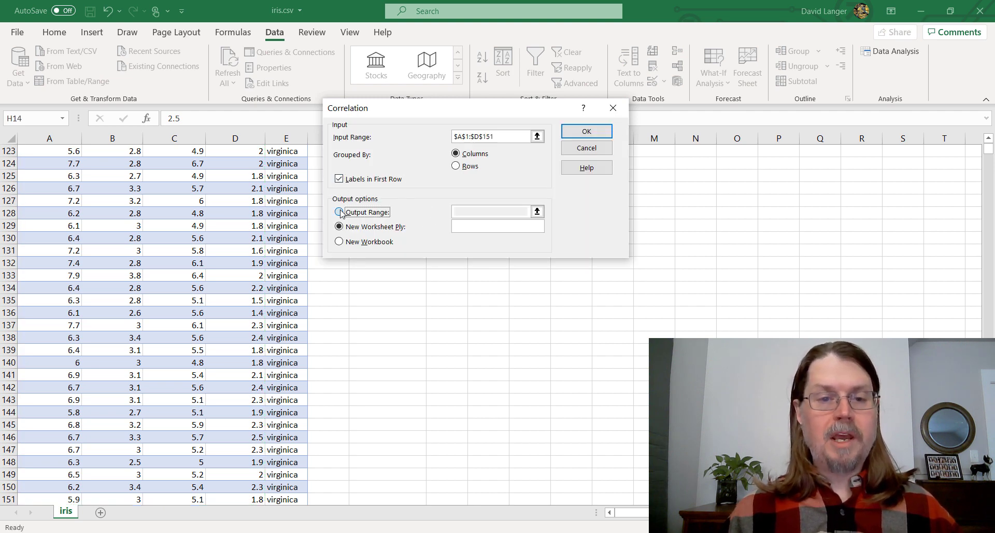
pyautogui.click(339, 211)
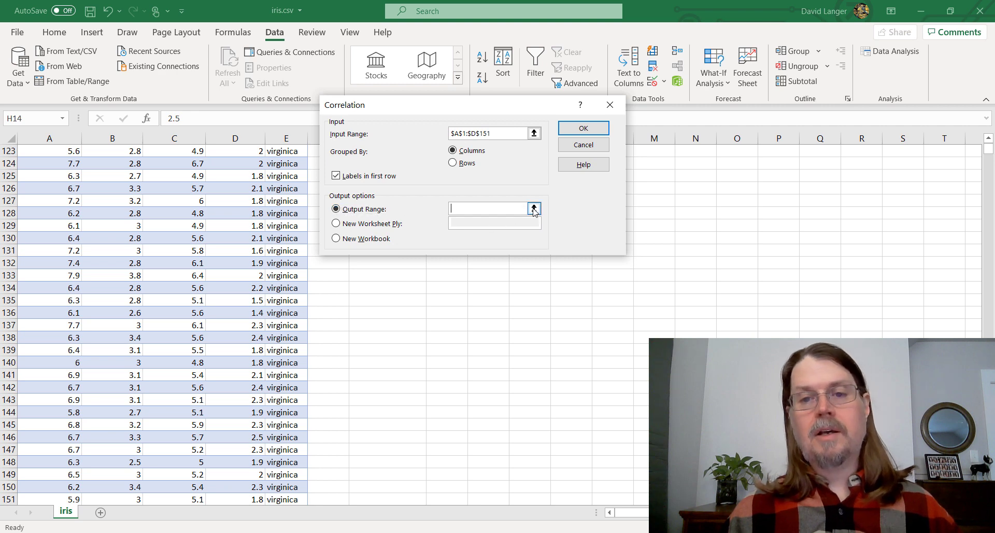
pyautogui.click(534, 209)
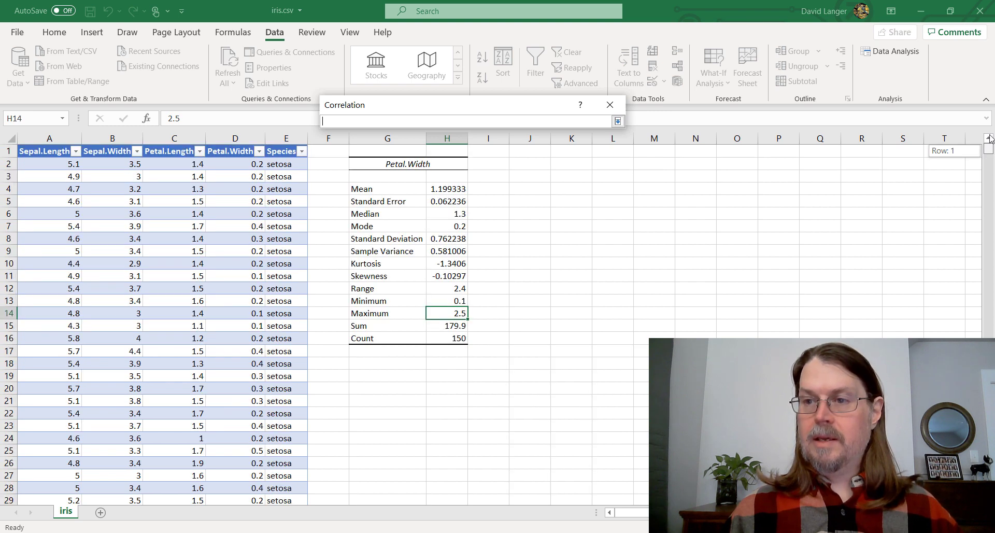
pyautogui.click(529, 164)
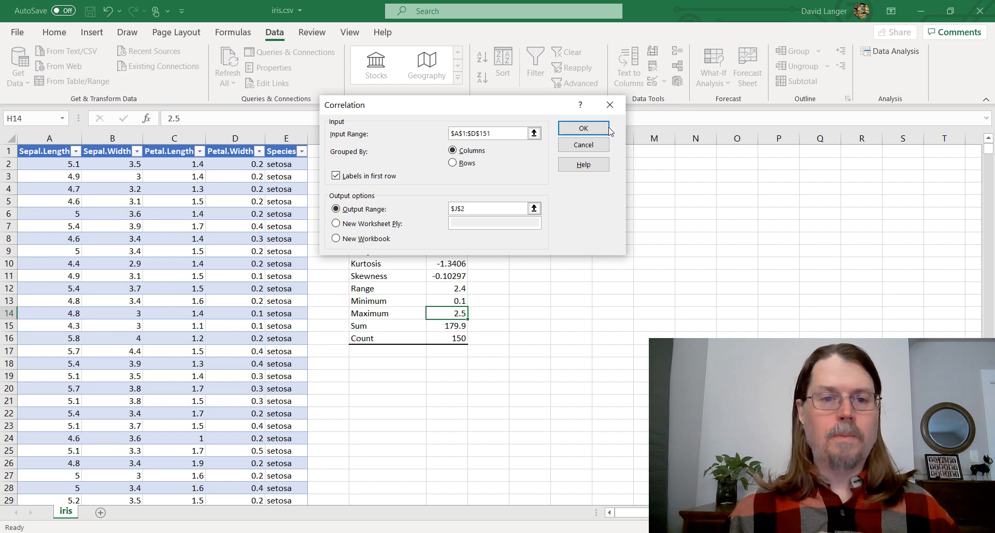
pyautogui.click(582, 127)
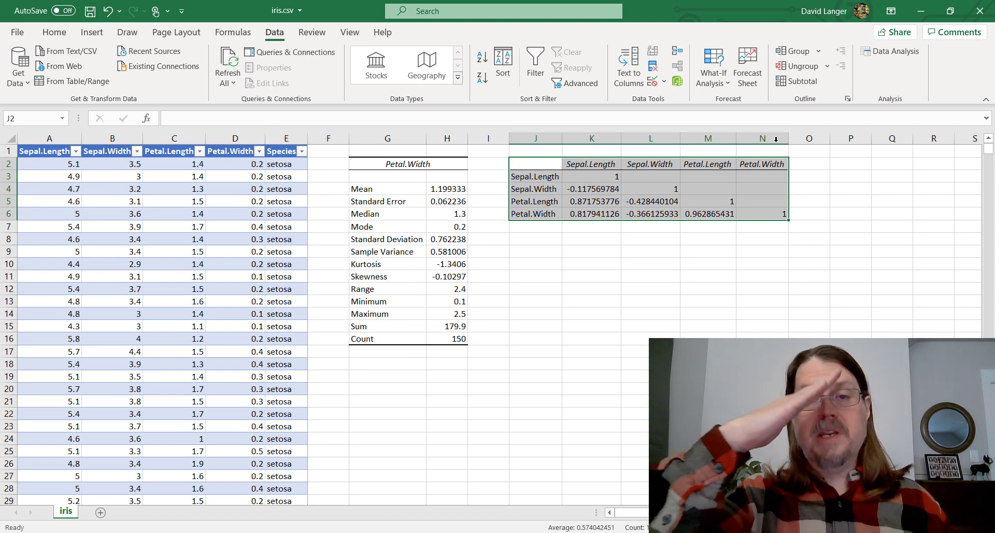
pyautogui.moveTo(825, 175)
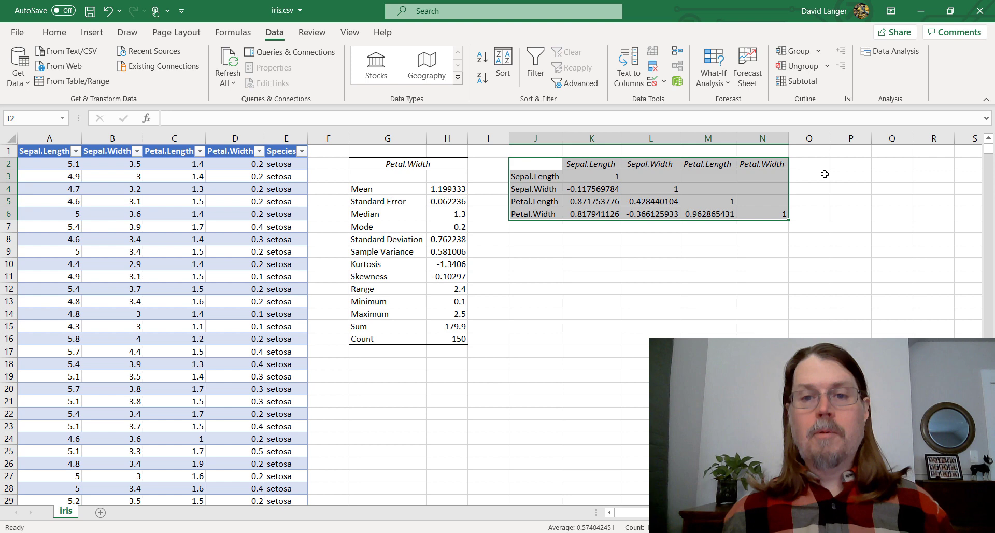
# Review the Sepal.Length heading and self-correlation in cells K2 and K3.
pyautogui.click(590, 175)
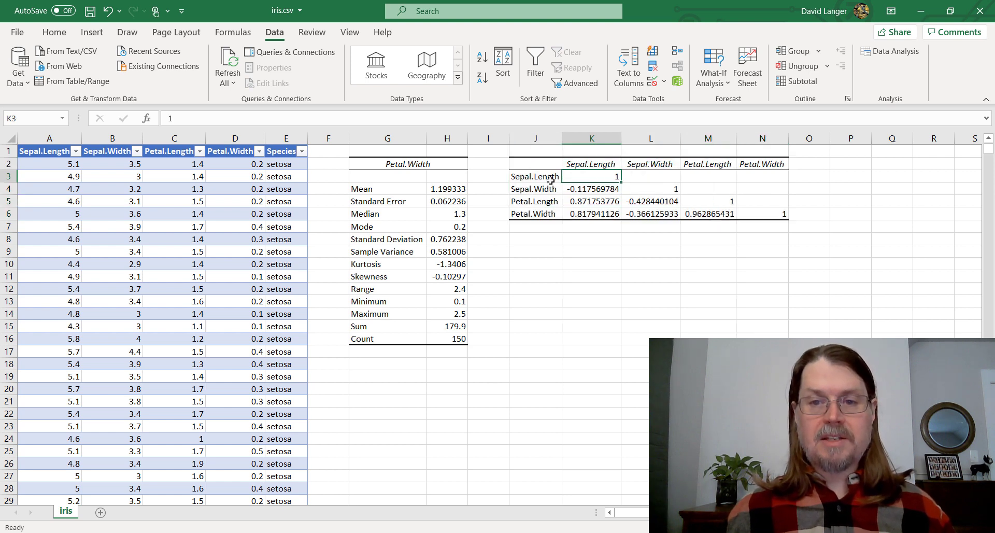
pyautogui.click(589, 163)
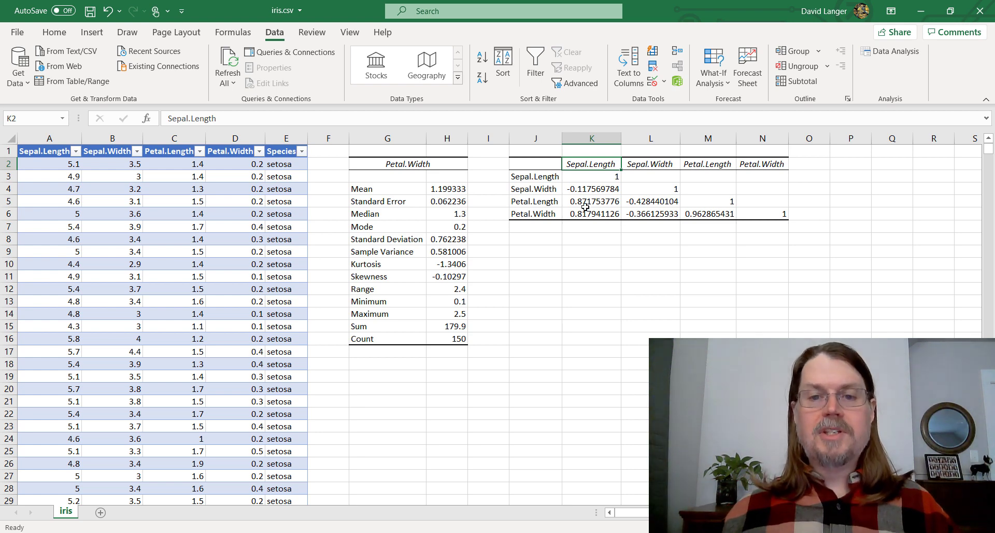
pyautogui.click(591, 202)
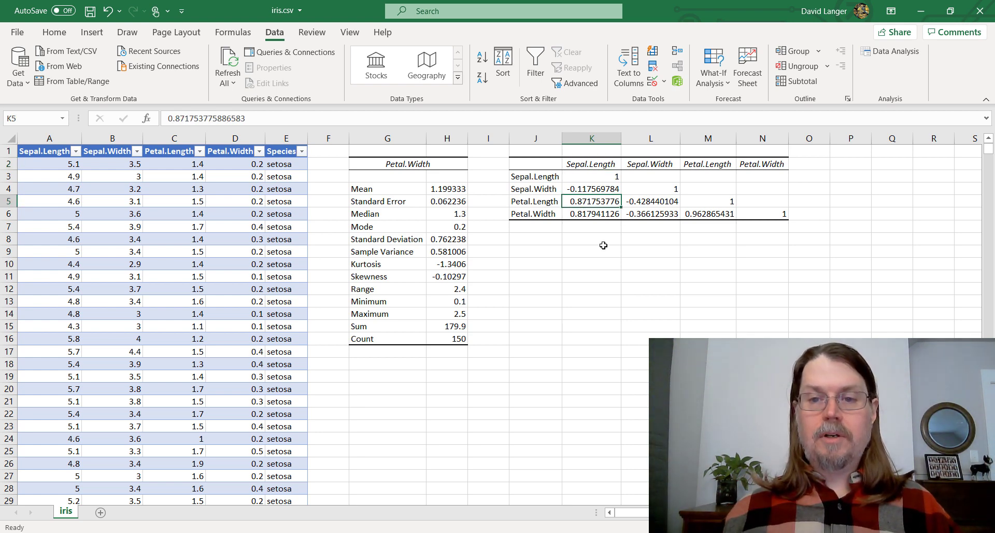
pyautogui.moveTo(595, 296)
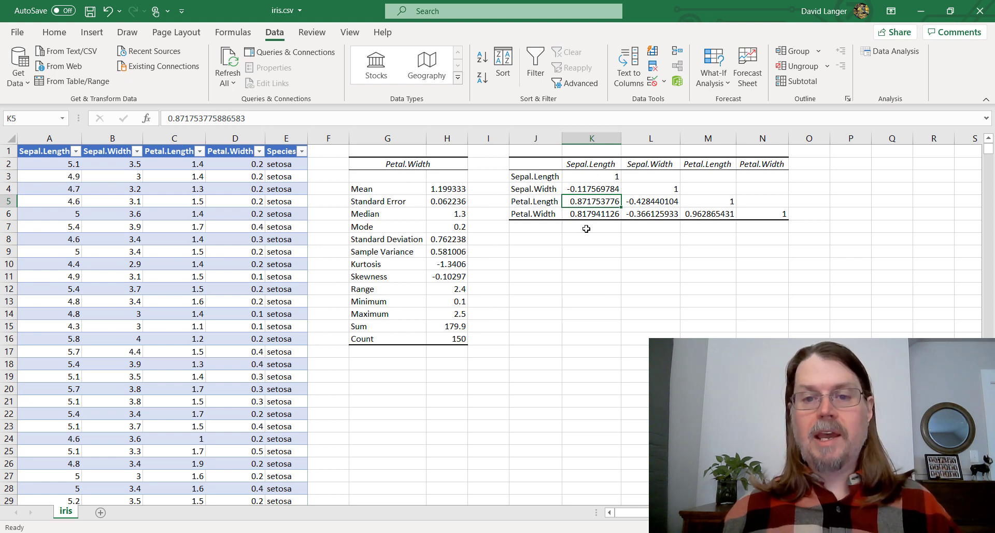
pyautogui.click(591, 213)
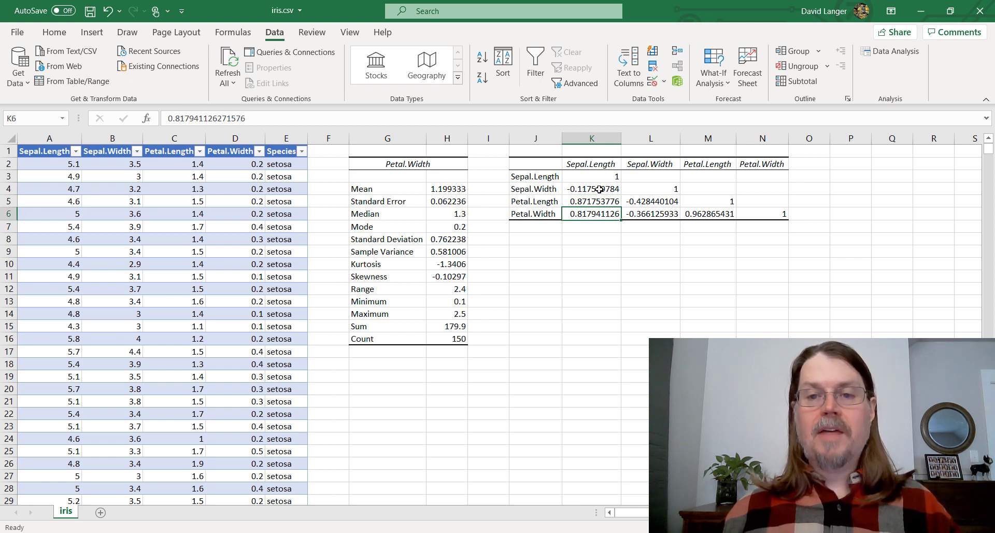
pyautogui.click(651, 213)
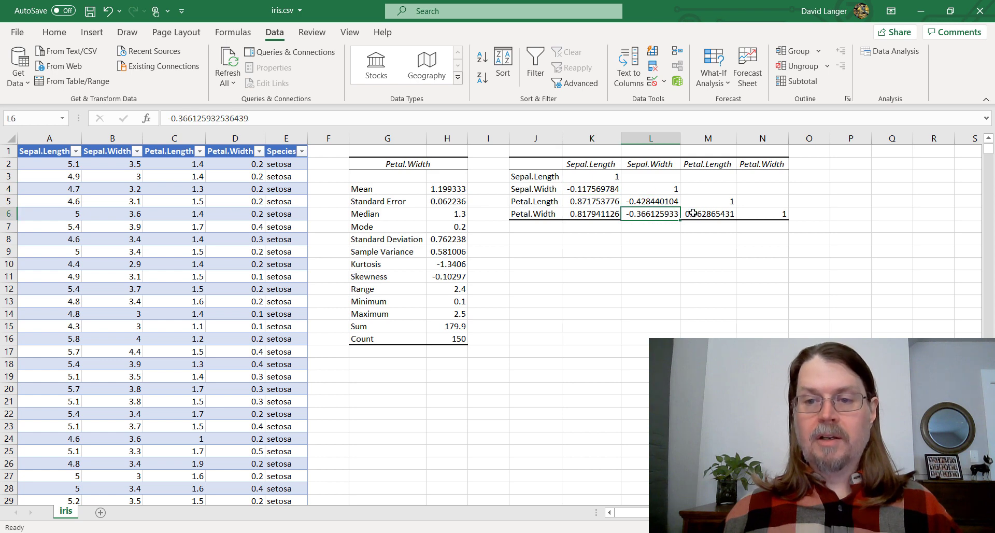
pyautogui.click(708, 214)
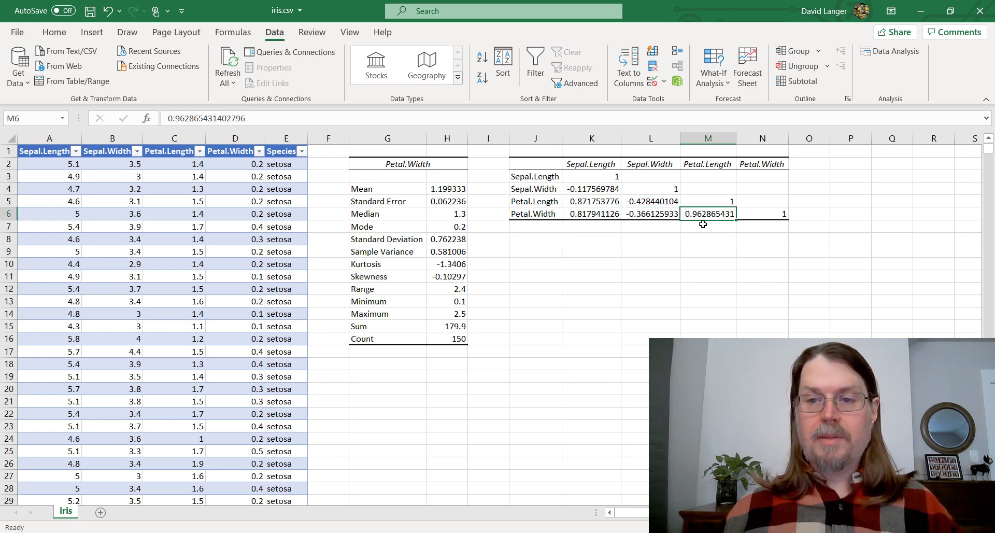